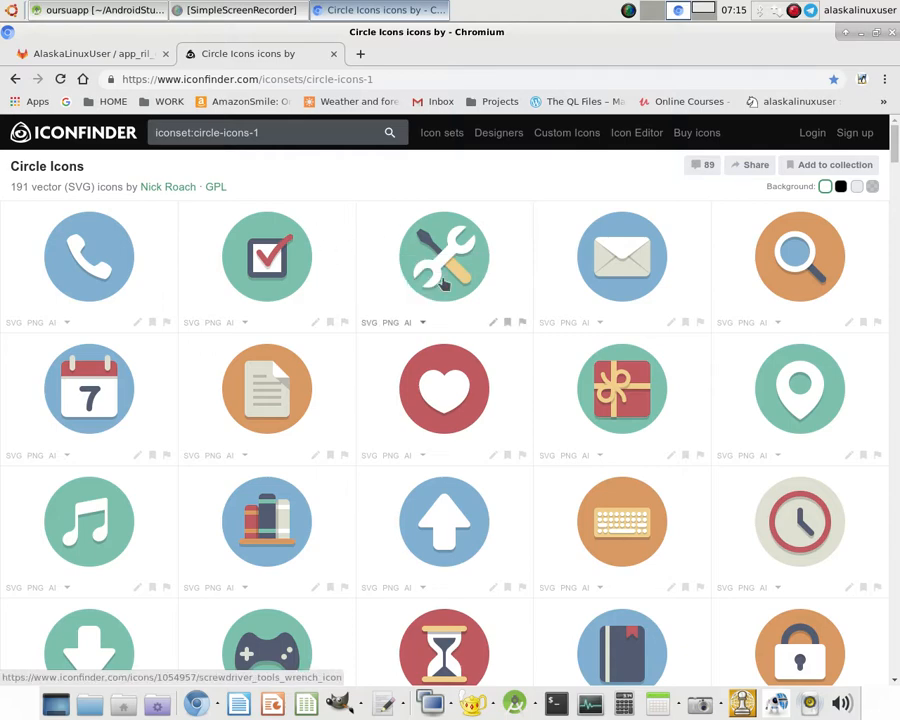
pyautogui.moveTo(440, 197)
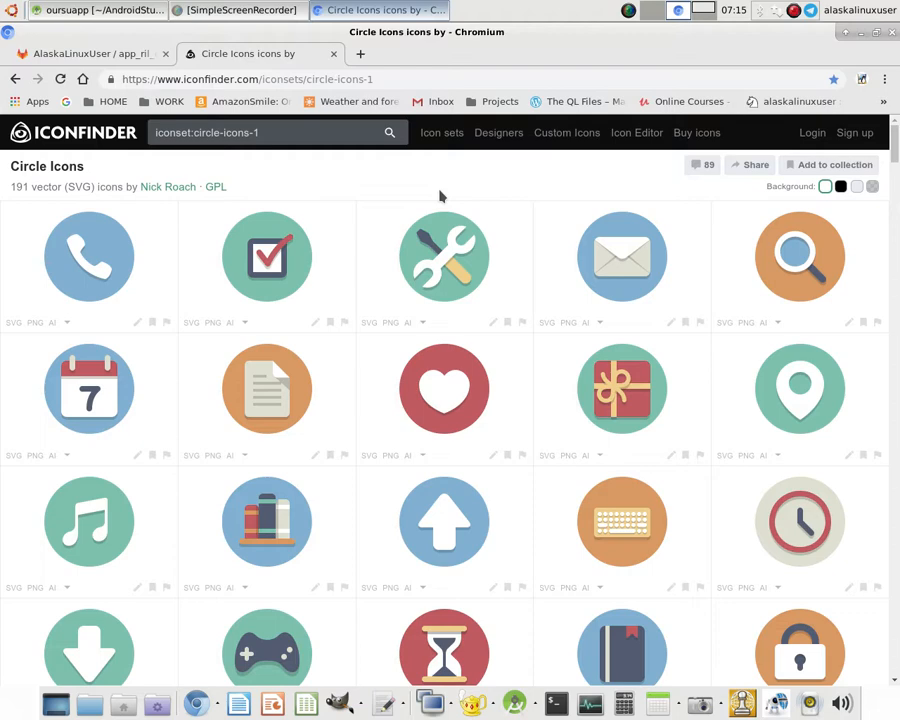
pyautogui.moveTo(440, 198)
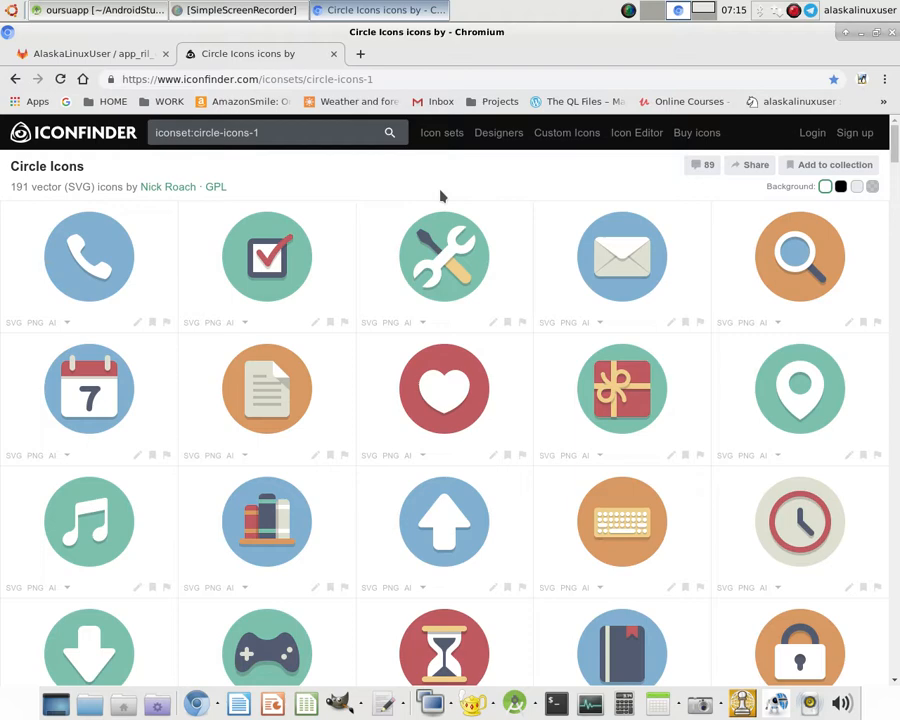
pyautogui.moveTo(345, 168)
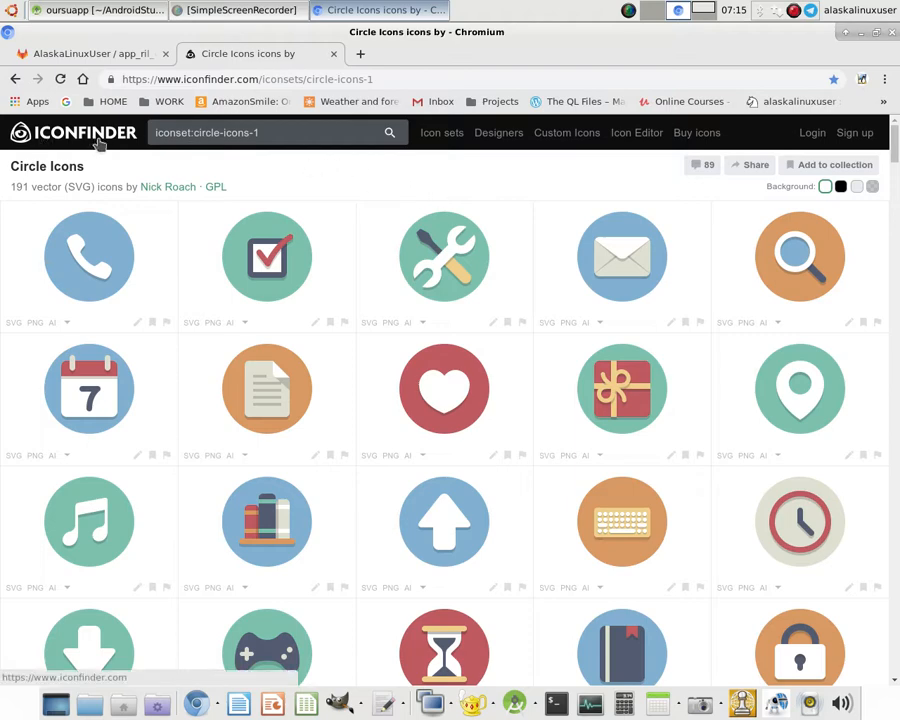
pyautogui.moveTo(167, 187)
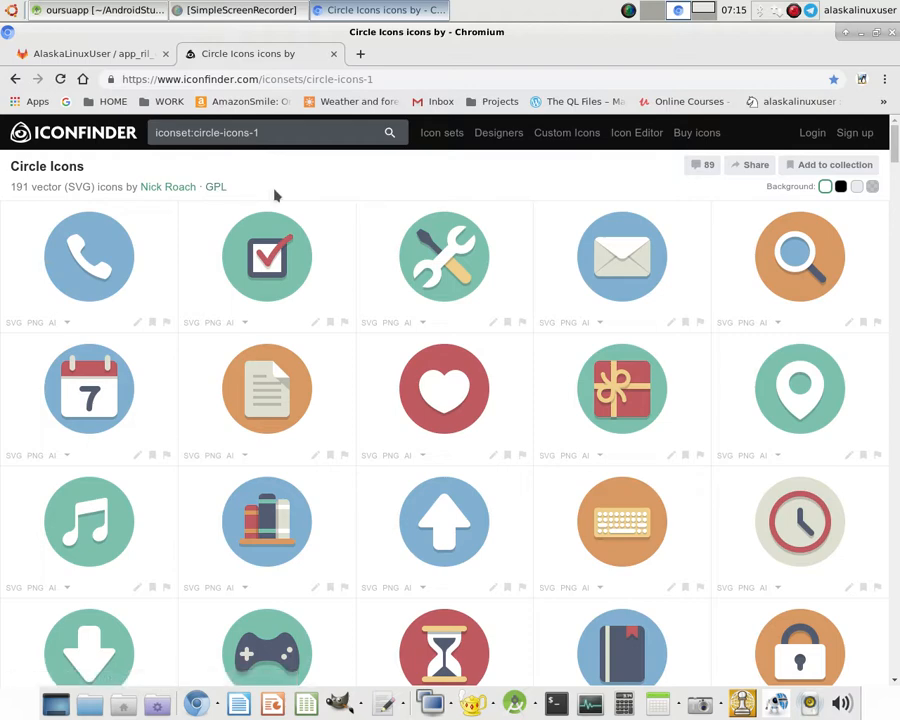
pyautogui.moveTo(240, 196)
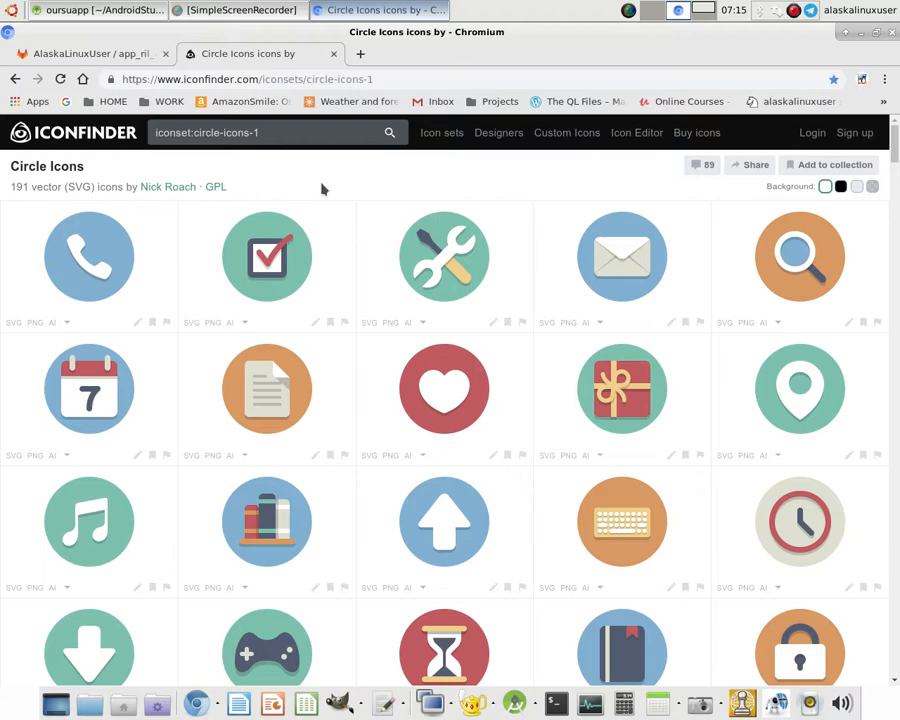
pyautogui.moveTo(325, 188)
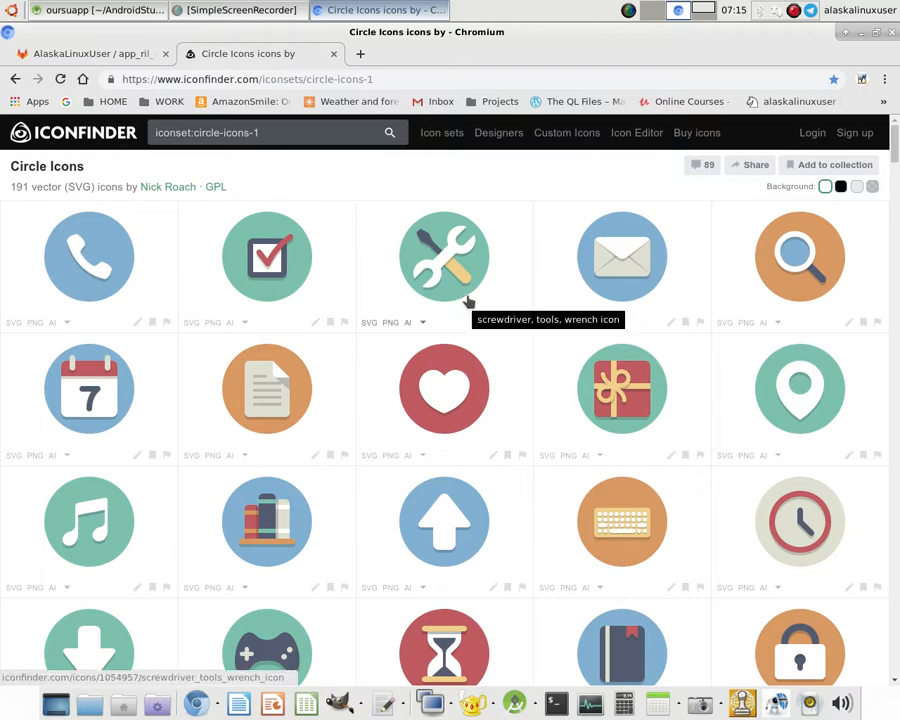
pyautogui.moveTo(462, 467)
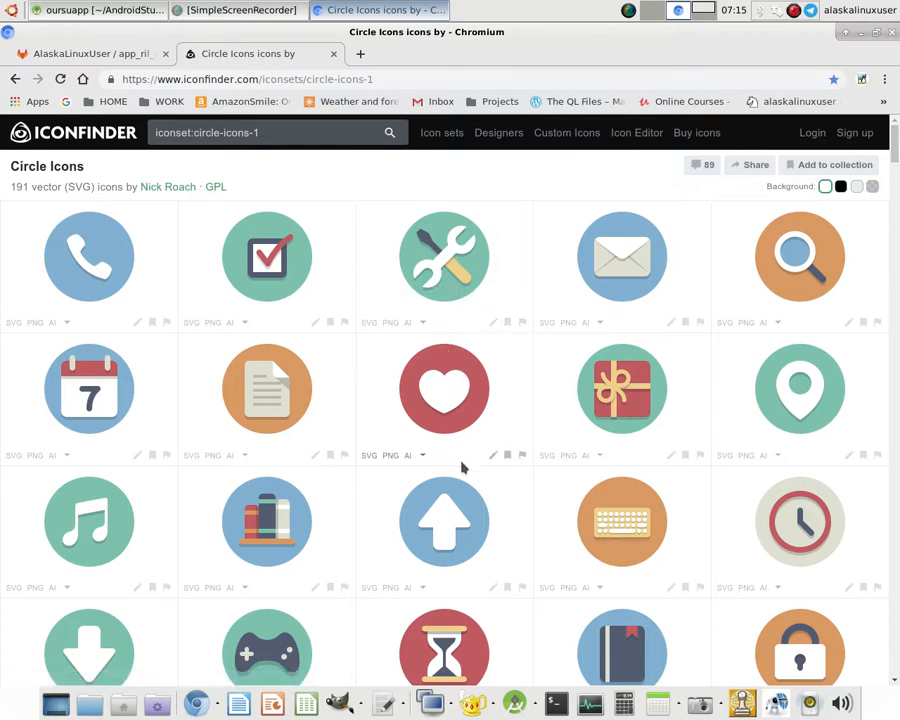
pyautogui.moveTo(367, 247)
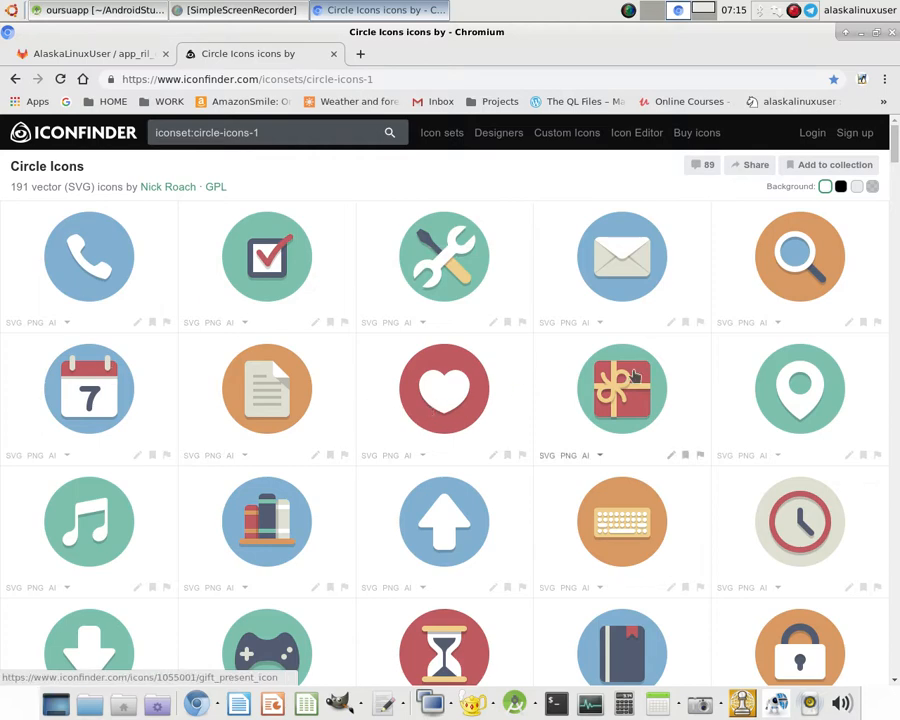
# Download the magnifying-glass search icon from the Circle Icons set as a PNG.
pyautogui.scroll(-3)
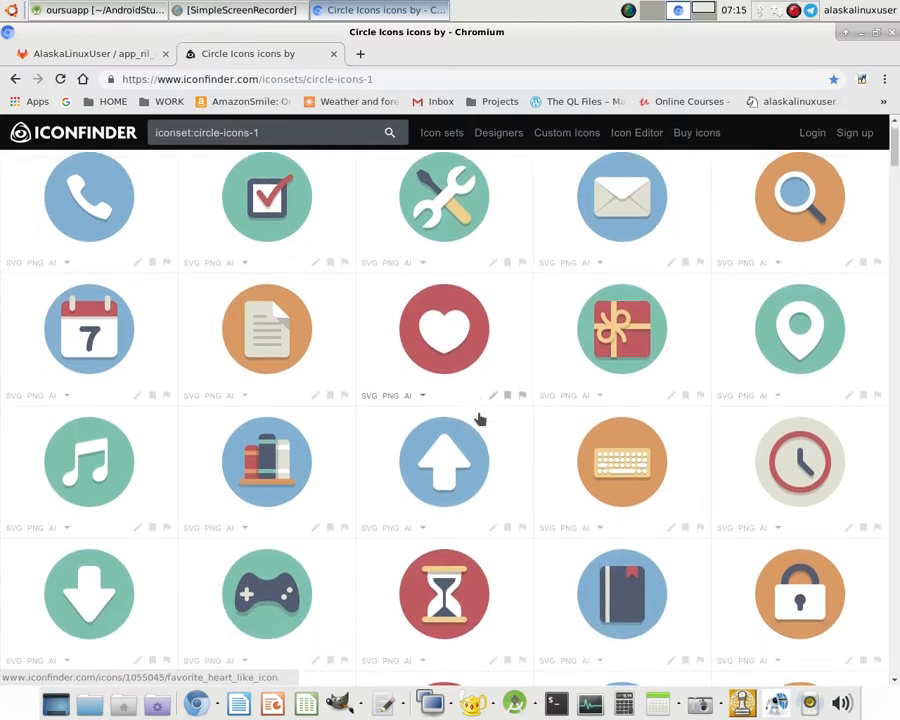
pyautogui.scroll(-3)
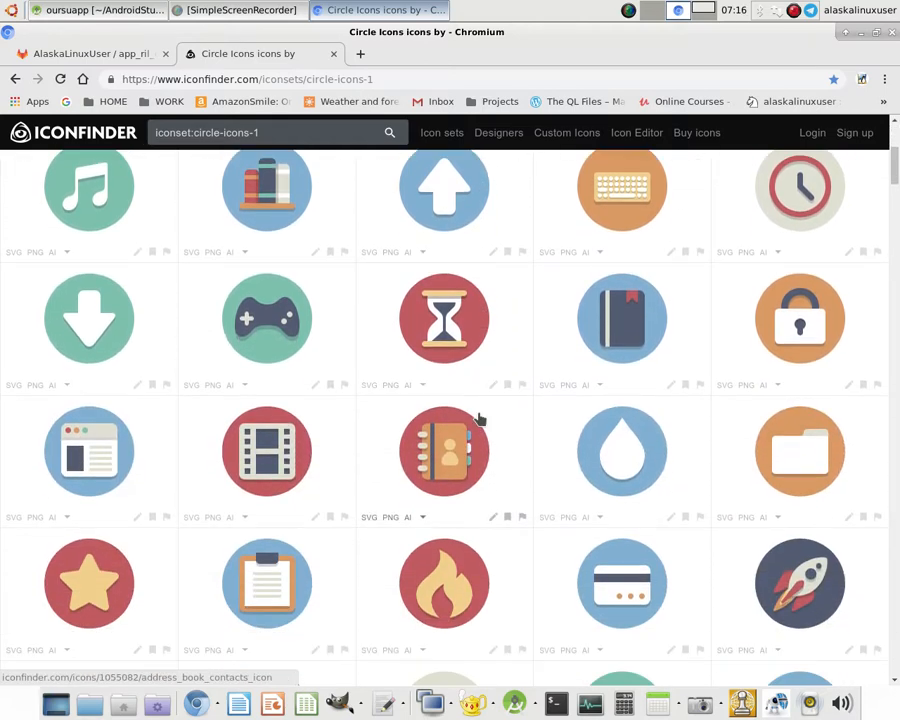
pyautogui.scroll(-3)
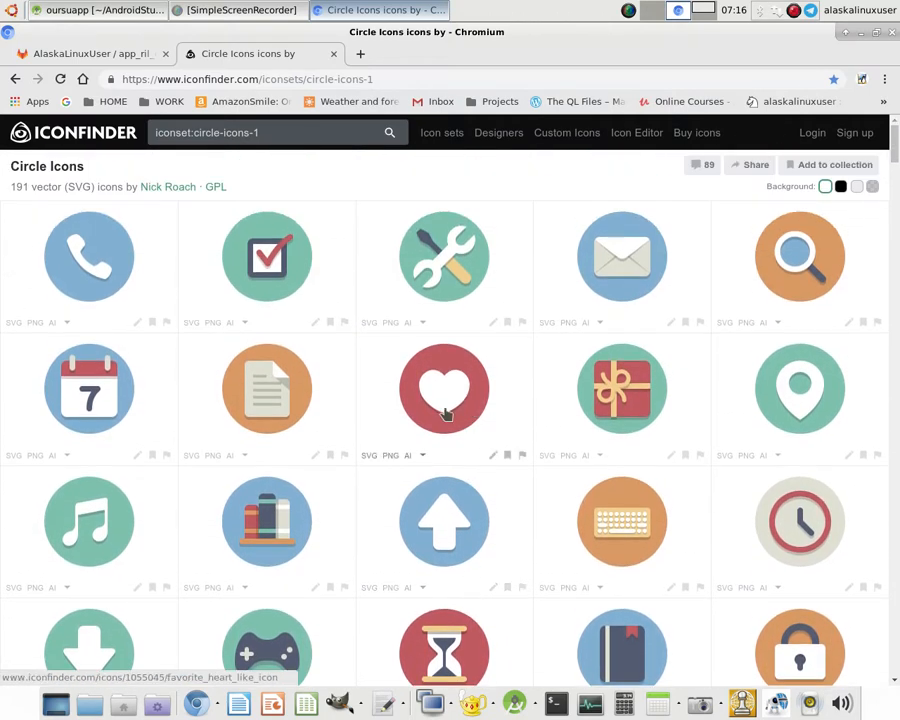
pyautogui.moveTo(800, 270)
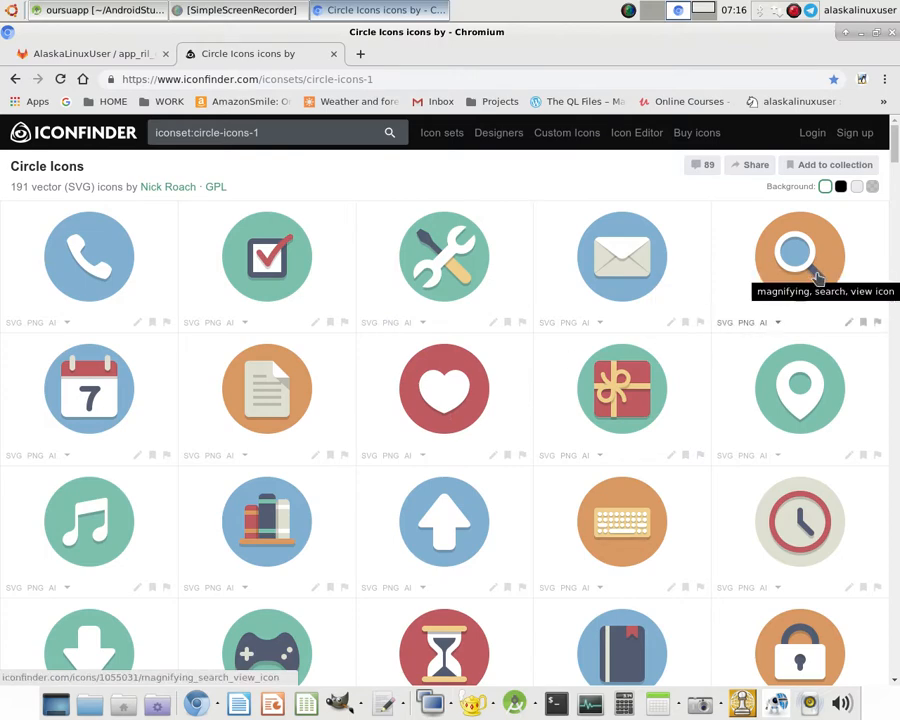
pyautogui.click(799, 256)
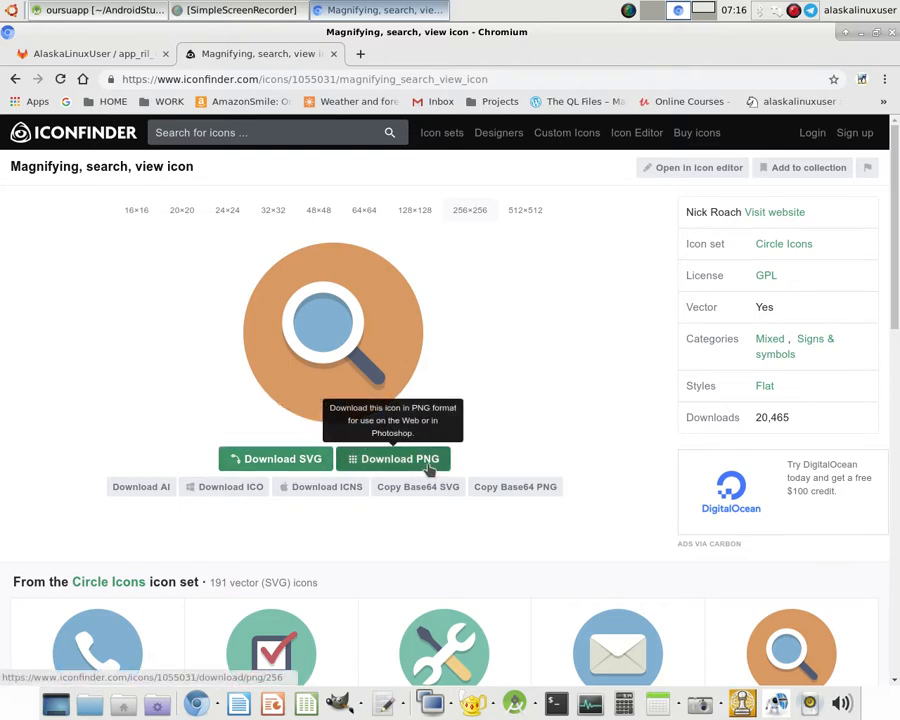
pyautogui.click(393, 458)
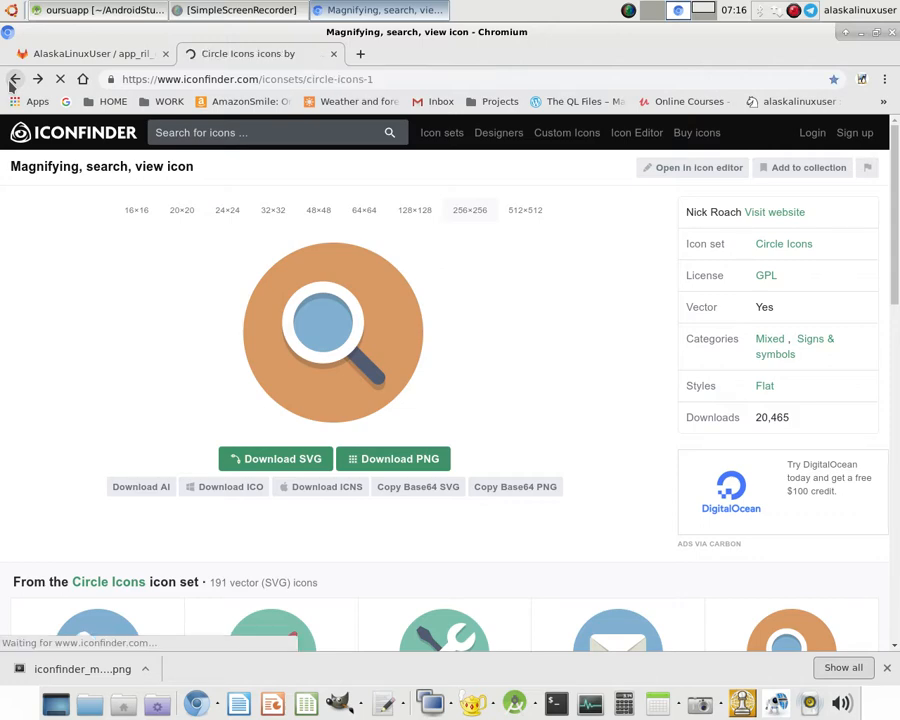
# Return to the Circle Icons set and scroll through more rows of icons.
pyautogui.click(14, 79)
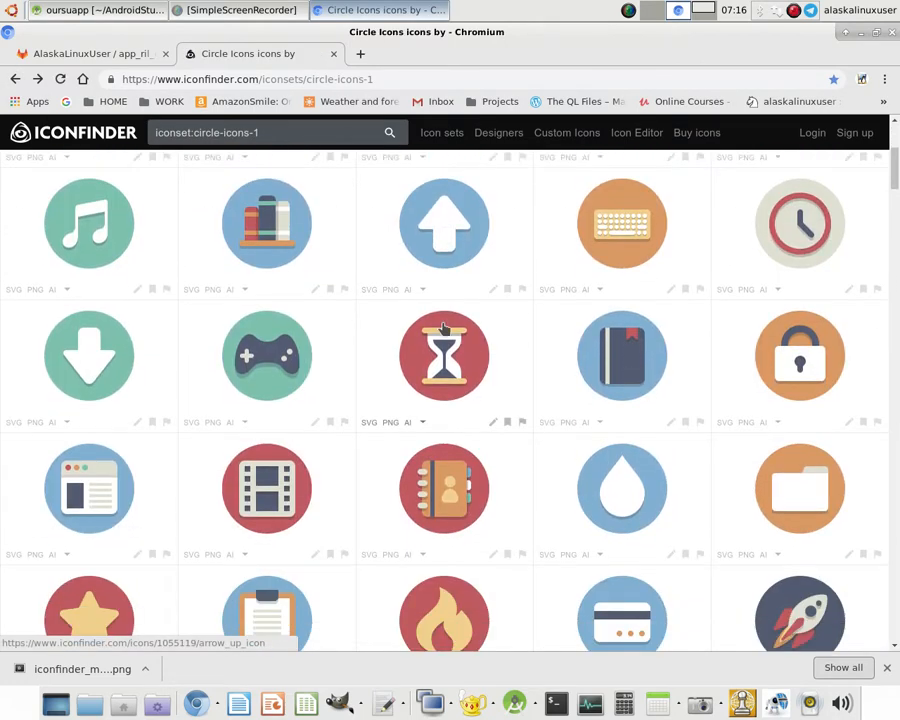
pyautogui.scroll(-3)
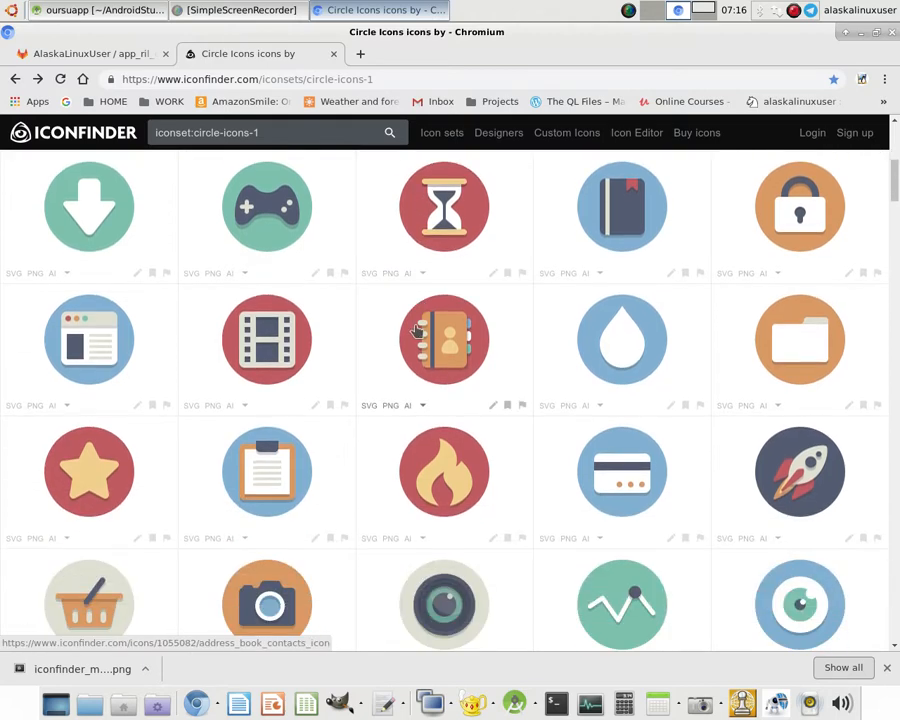
pyautogui.scroll(-3)
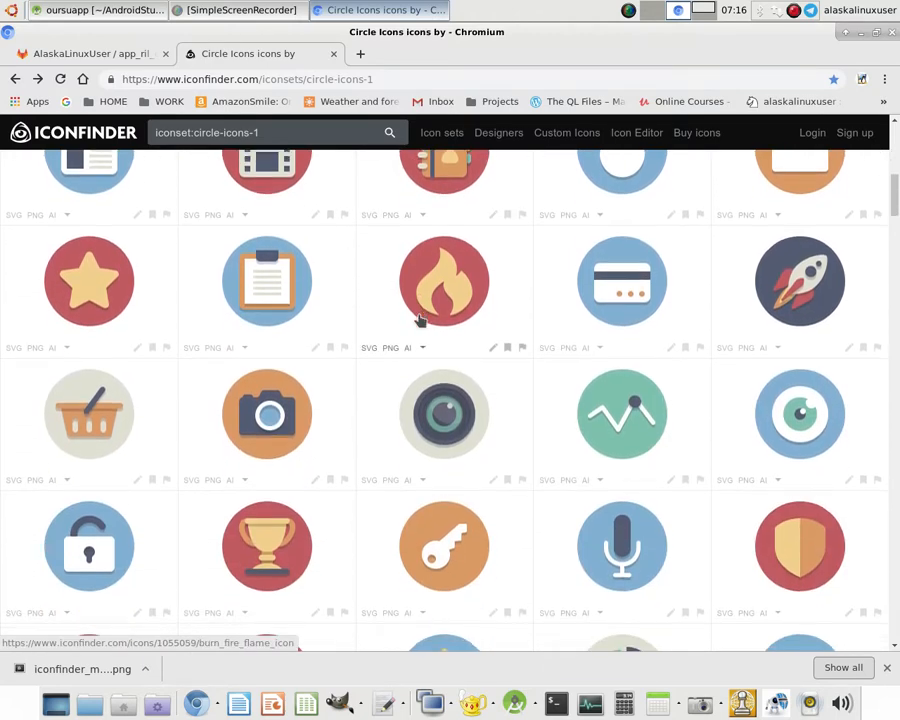
pyautogui.scroll(-3)
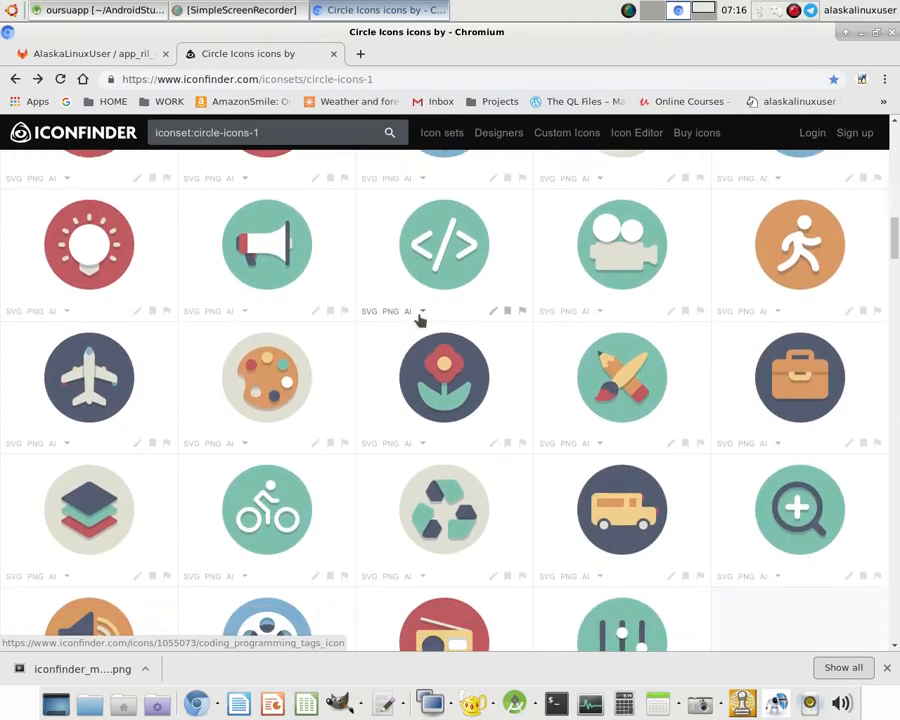
pyautogui.scroll(-3)
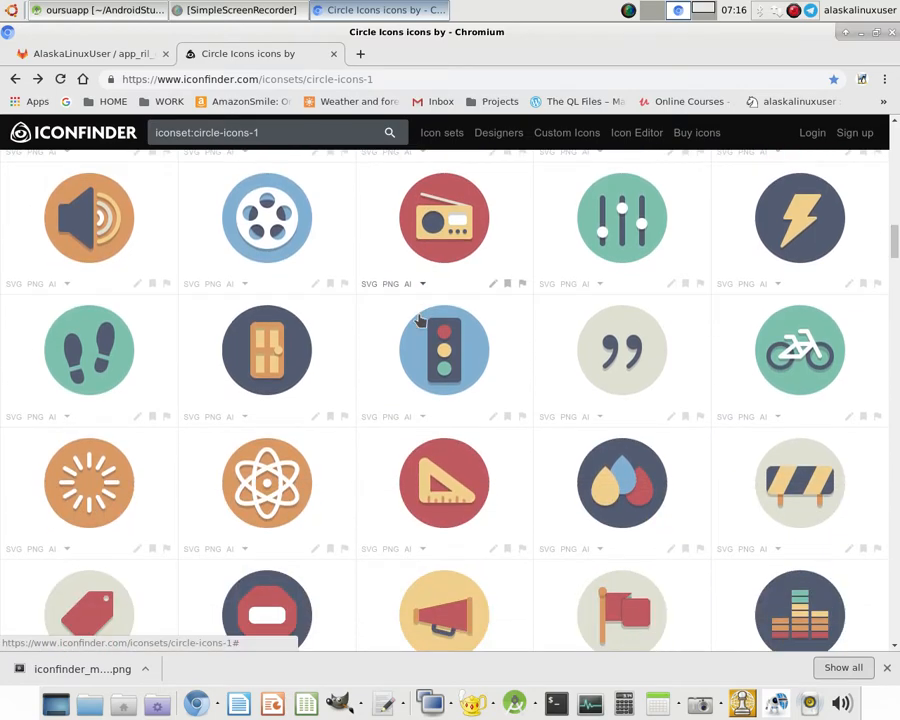
pyautogui.scroll(-3)
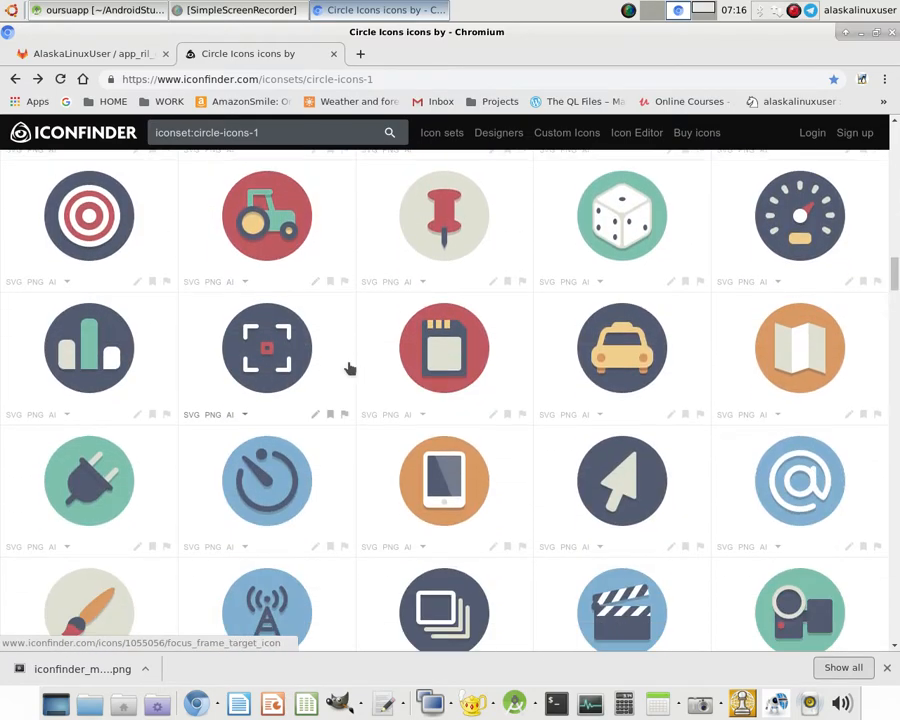
pyautogui.scroll(-3)
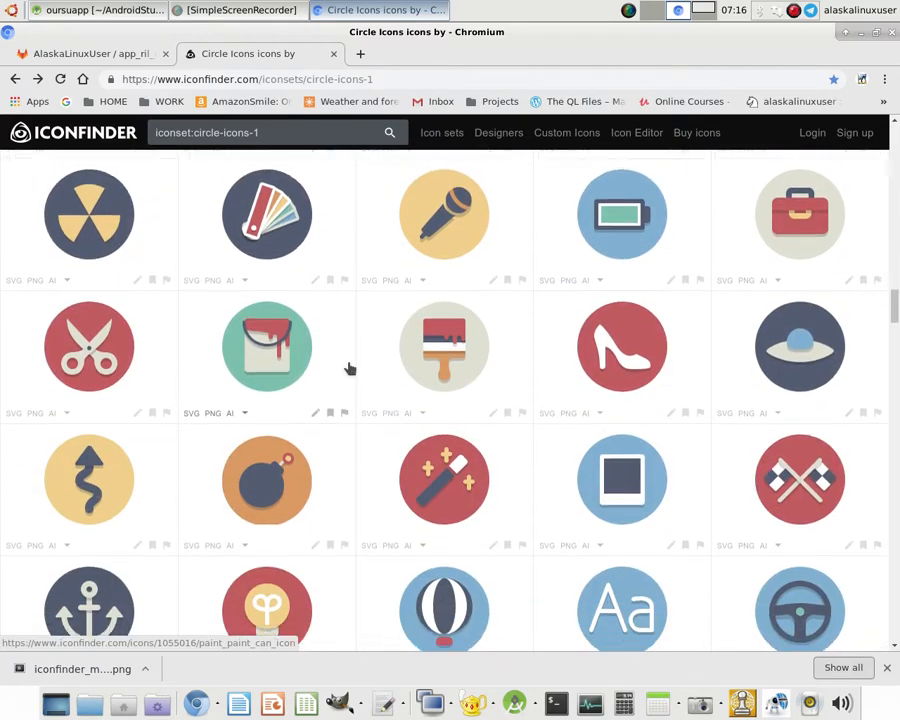
pyautogui.scroll(-3)
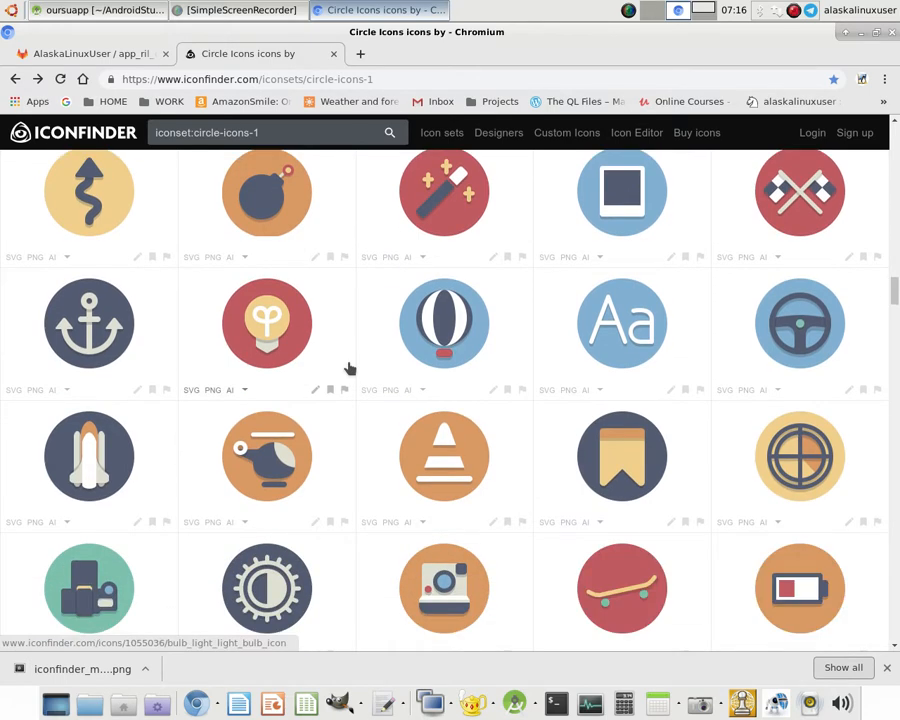
pyautogui.scroll(-3)
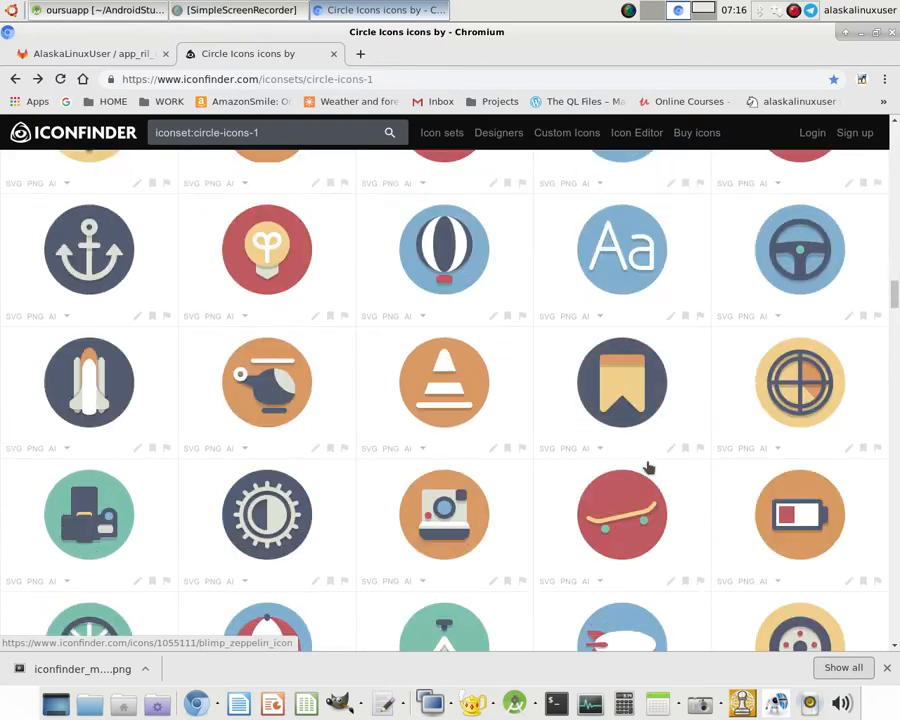
pyautogui.scroll(-3)
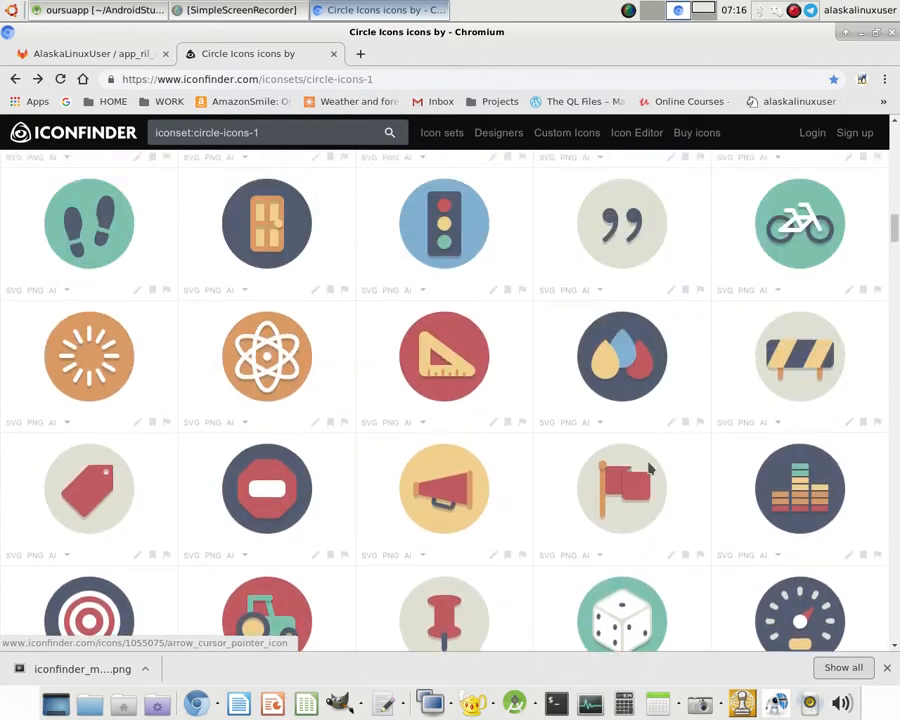
pyautogui.scroll(-3)
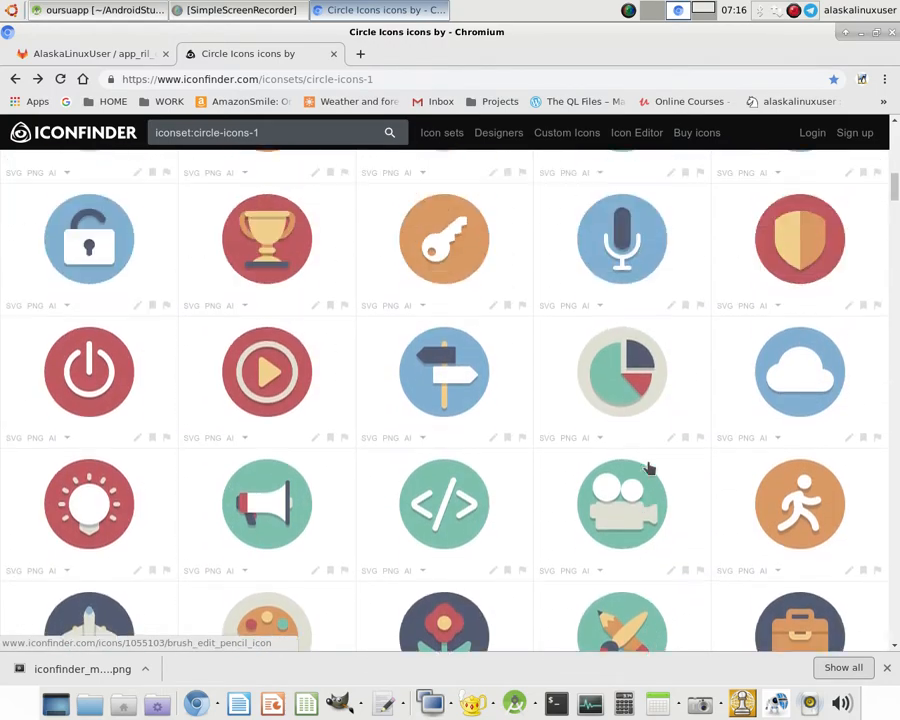
pyautogui.scroll(-3)
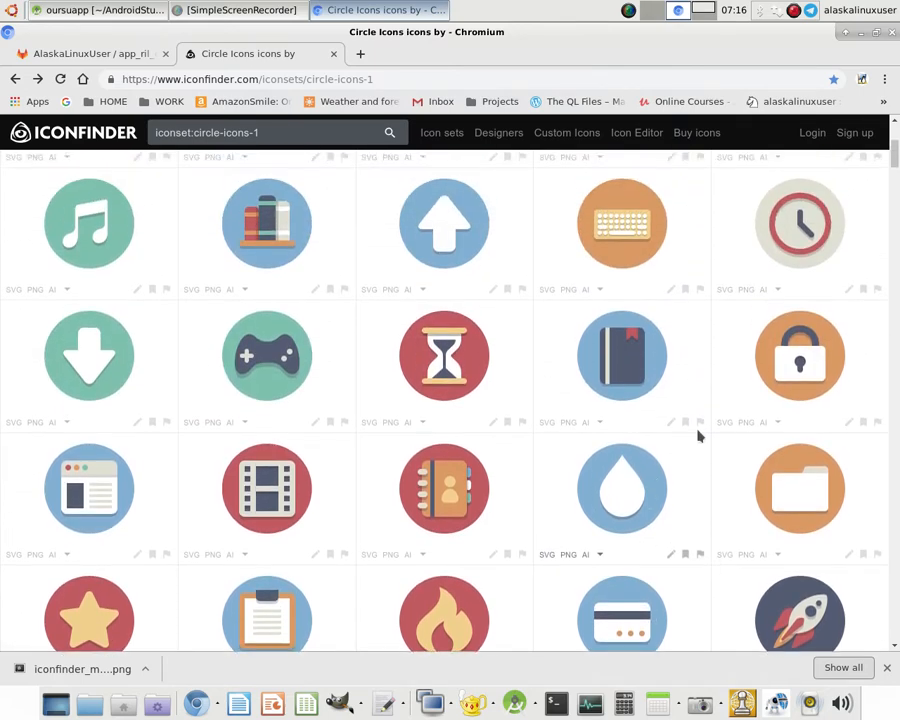
# Open the lock icon's page and download its PNG.
pyautogui.click(799, 355)
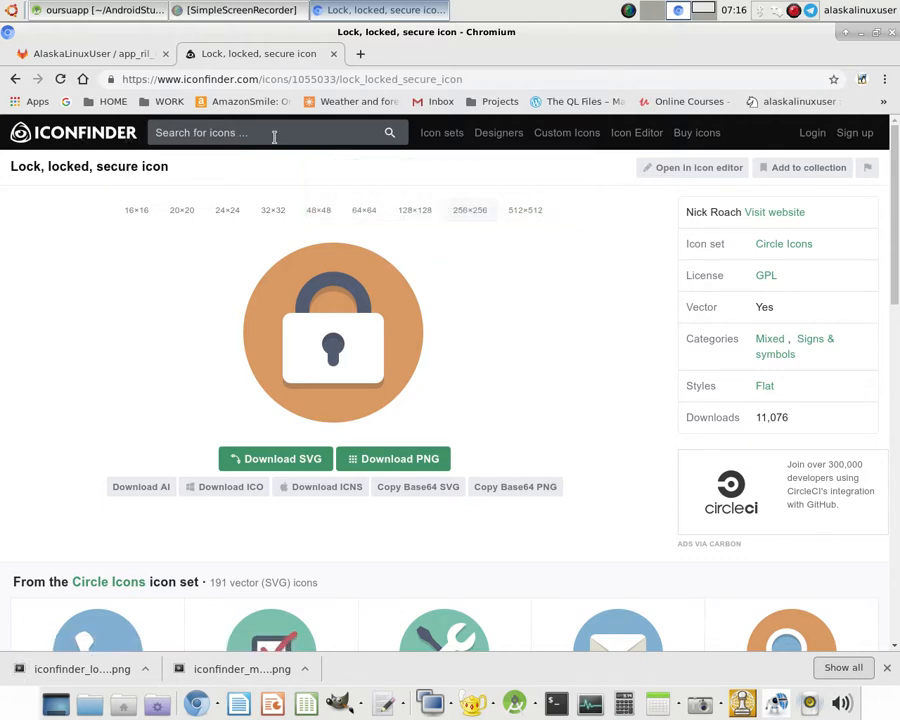
pyautogui.moveTo(430, 57)
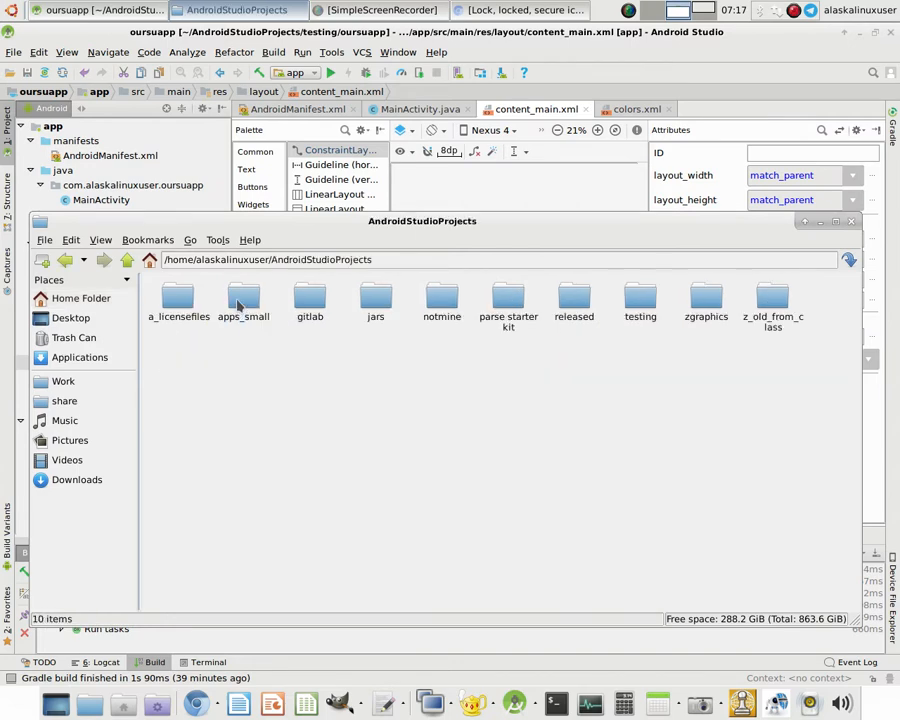
# Navigate through testing, oursuapp, app, src and main into the res folder.
pyautogui.doubleClick(640, 300)
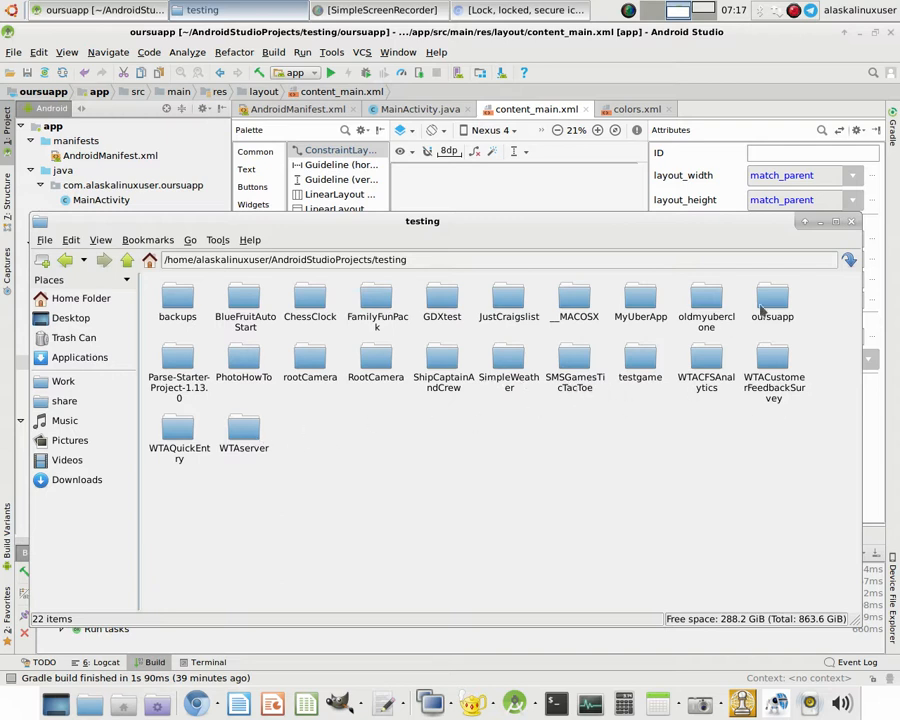
pyautogui.doubleClick(772, 300)
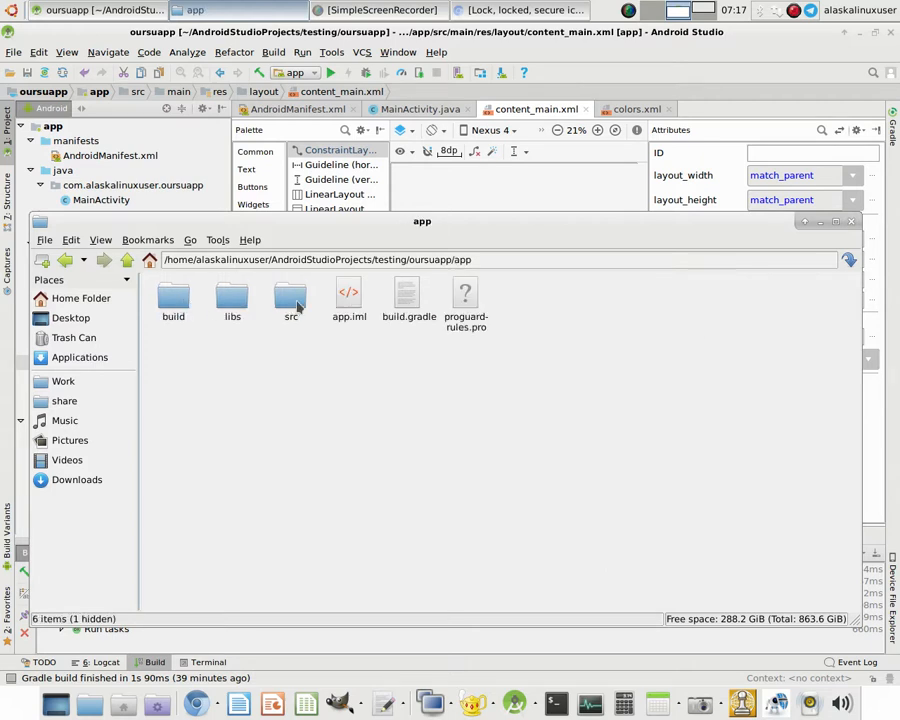
pyautogui.doubleClick(291, 297)
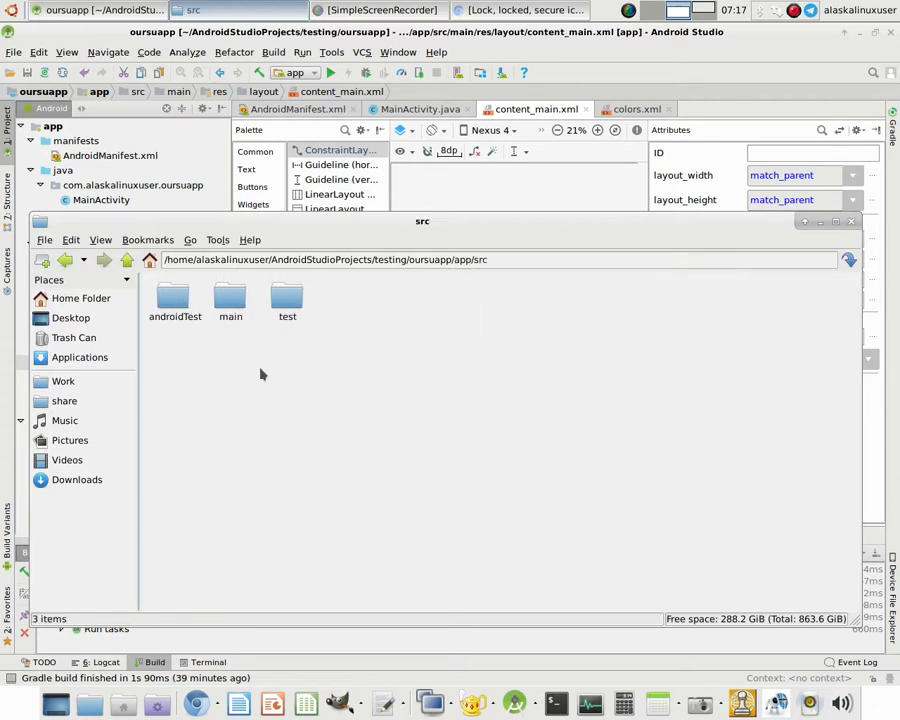
pyautogui.doubleClick(230, 300)
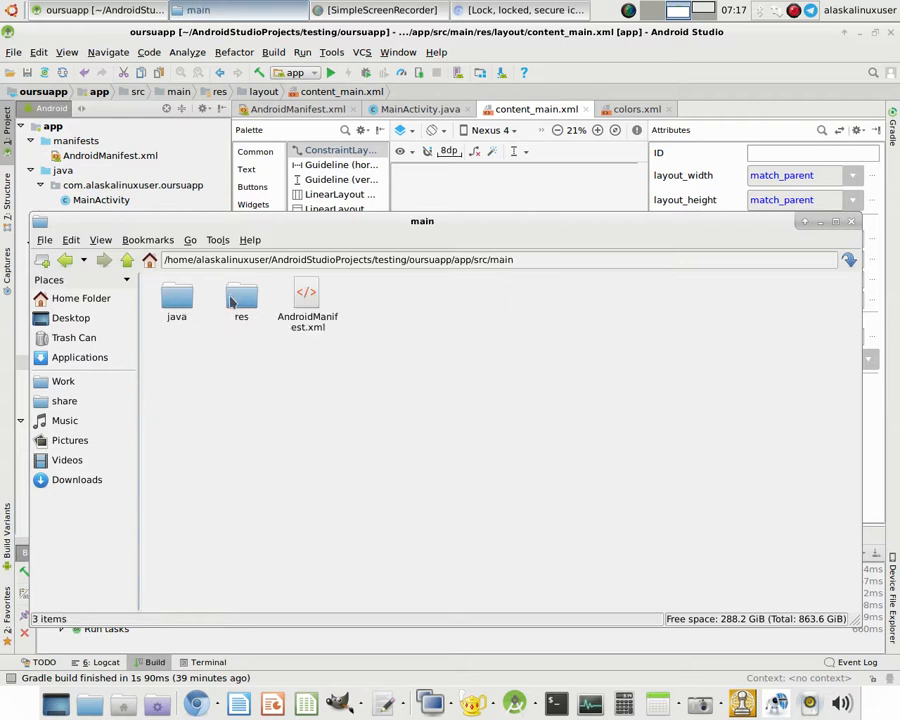
pyautogui.doubleClick(241, 300)
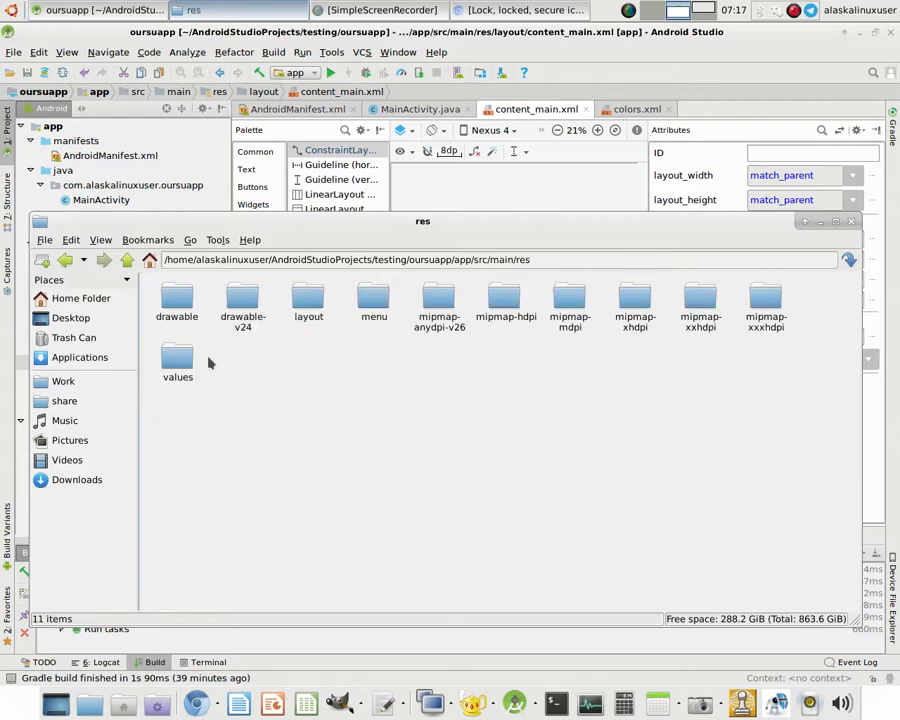
pyautogui.moveTo(177, 300)
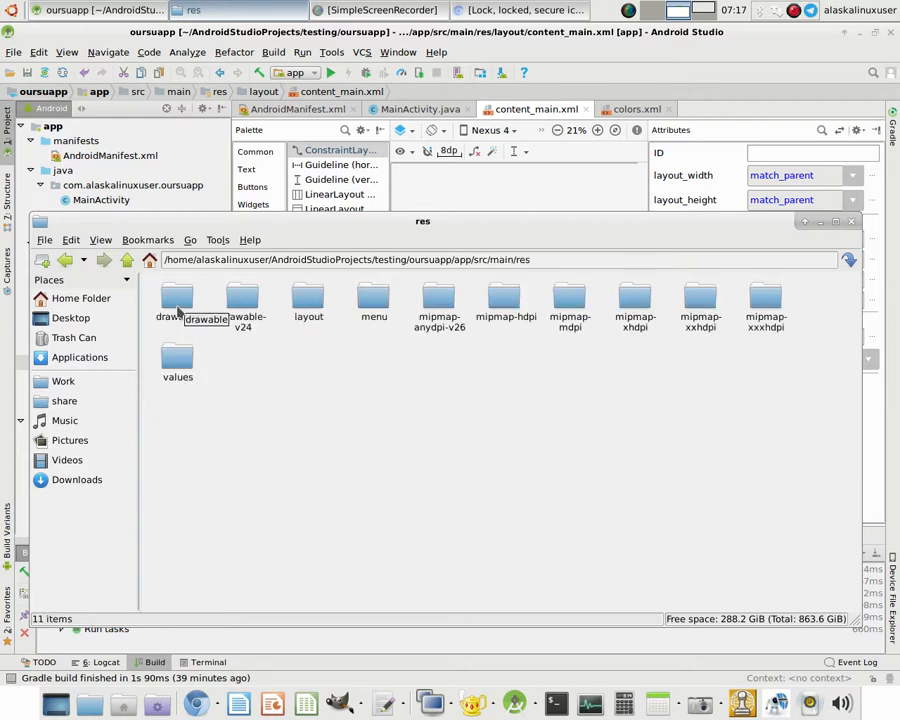
# Open the drawable folder and paste the two downloaded iconfinder PNGs into it.
pyautogui.doubleClick(177, 303)
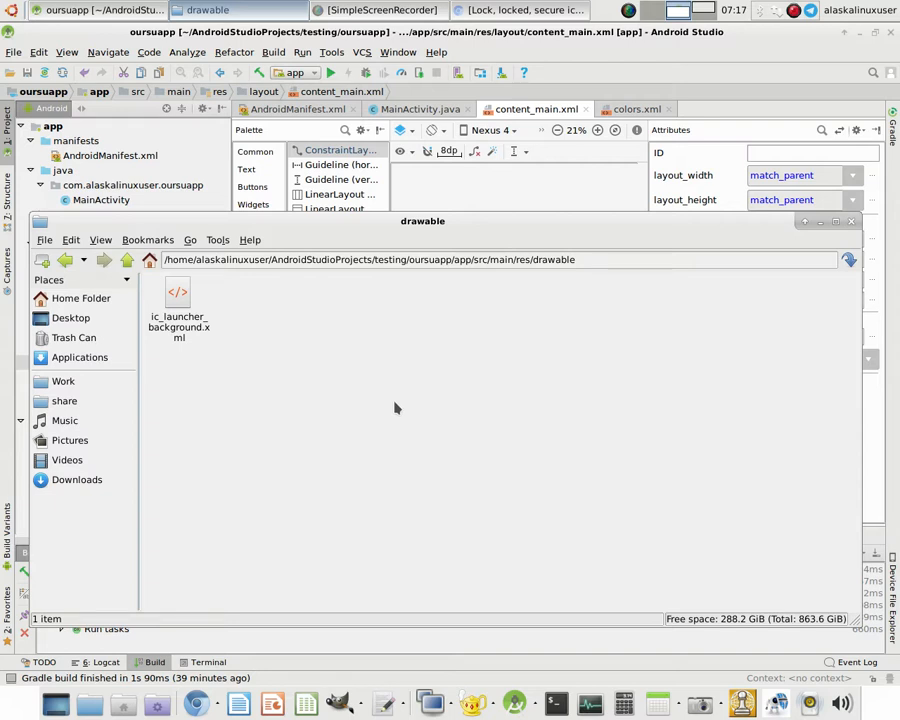
pyautogui.moveTo(473, 455)
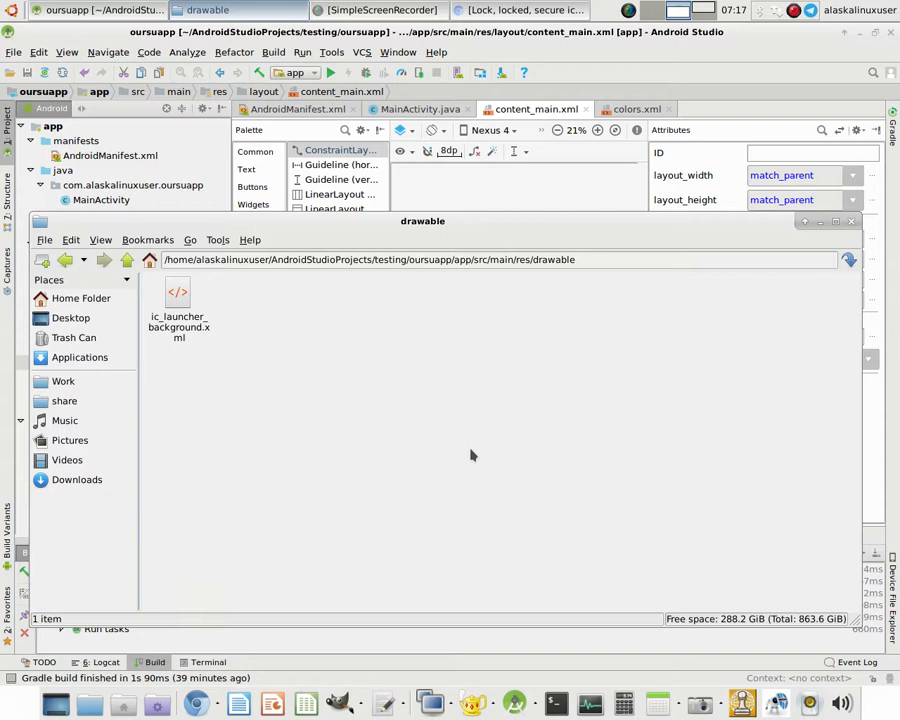
pyautogui.moveTo(148, 370)
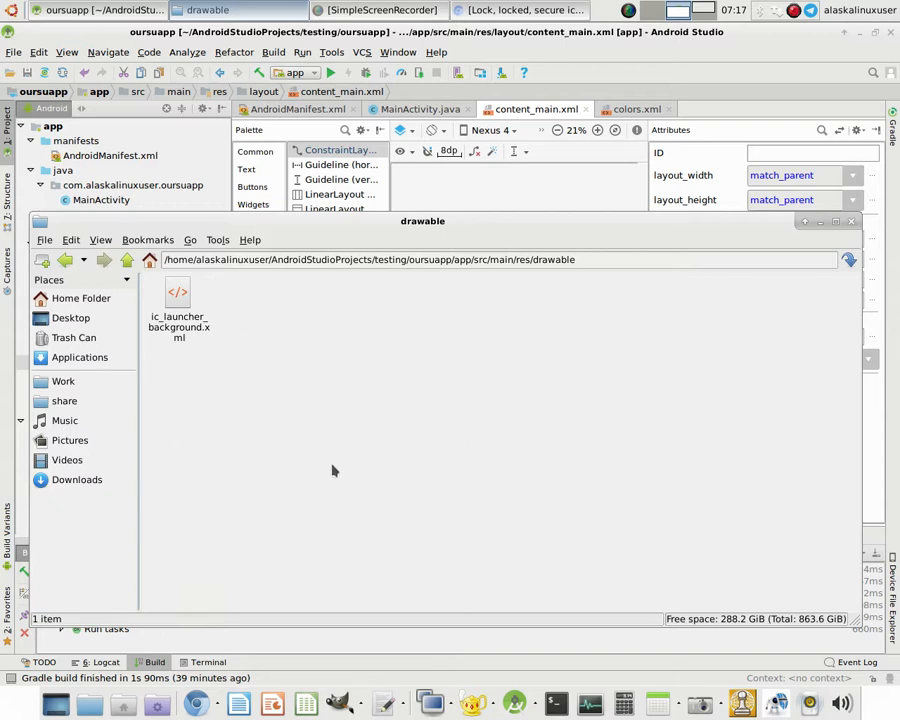
pyautogui.moveTo(366, 448)
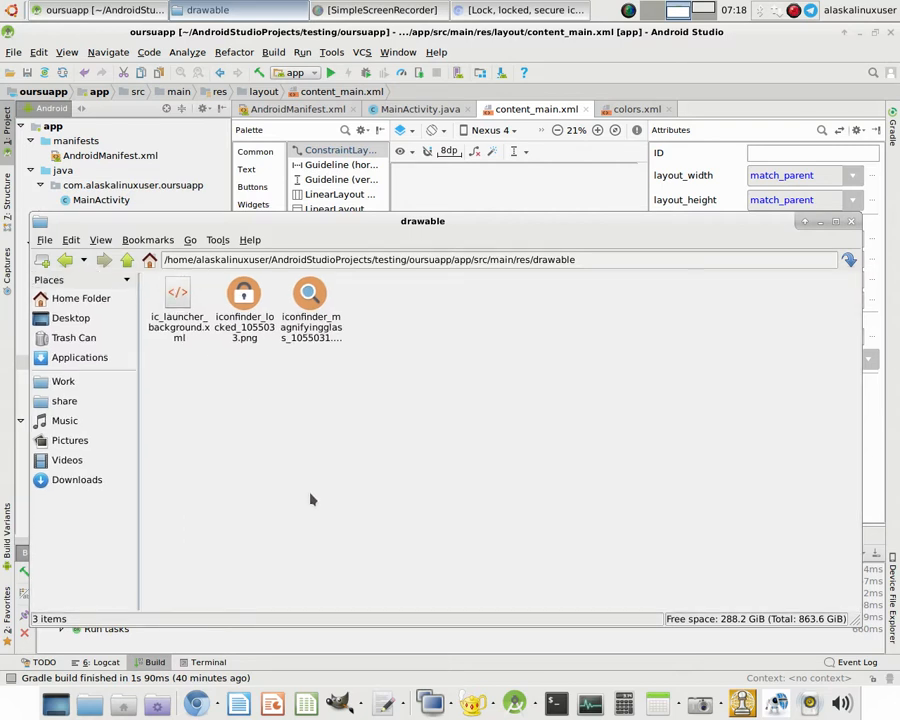
pyautogui.moveTo(763, 227)
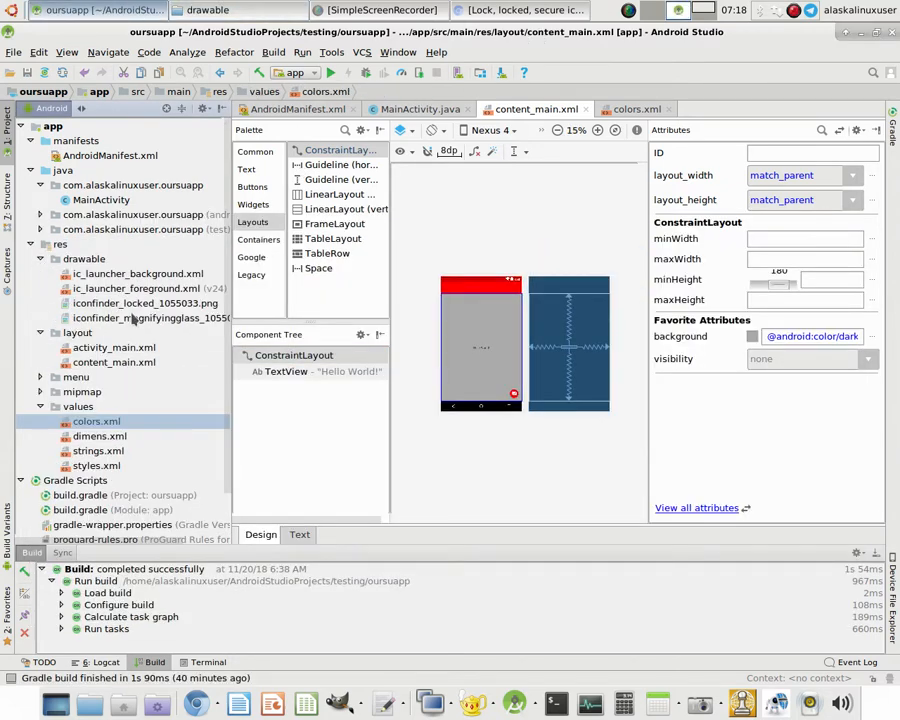
pyautogui.doubleClick(145, 303)
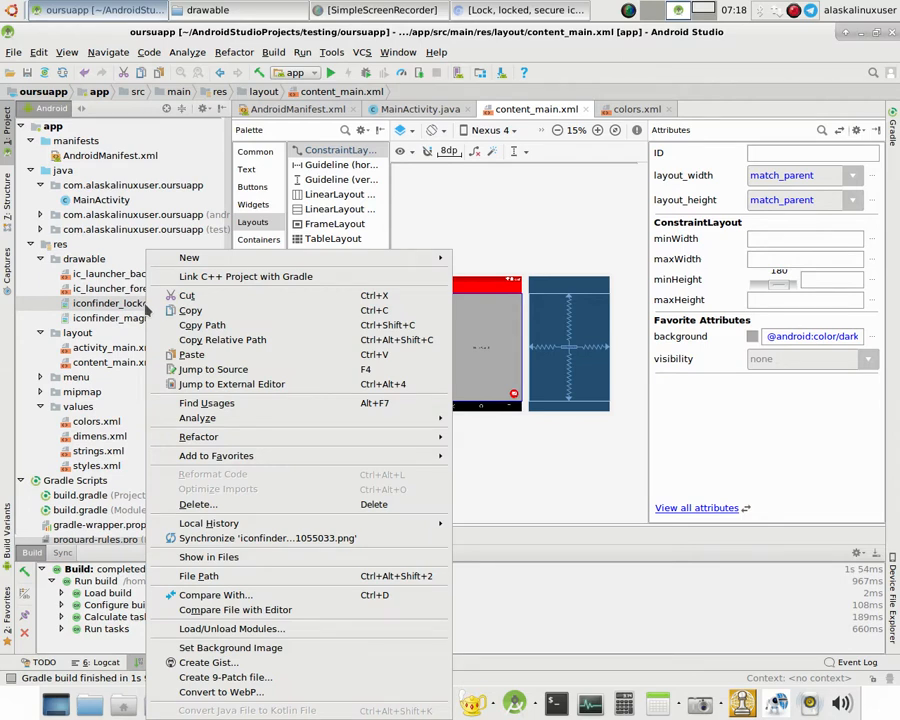
pyautogui.moveTo(230, 647)
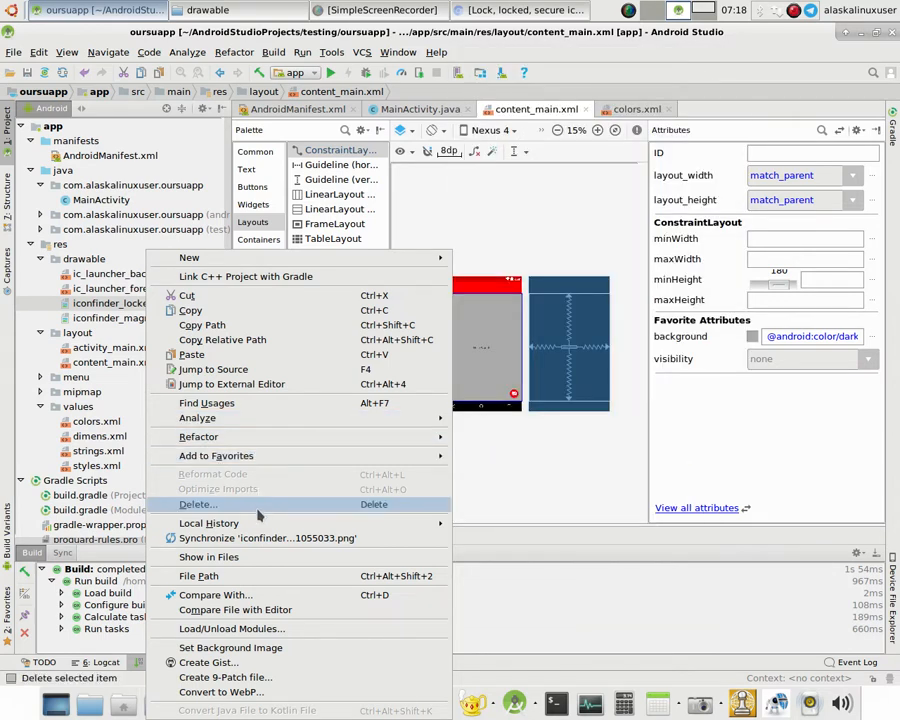
pyautogui.moveTo(262, 628)
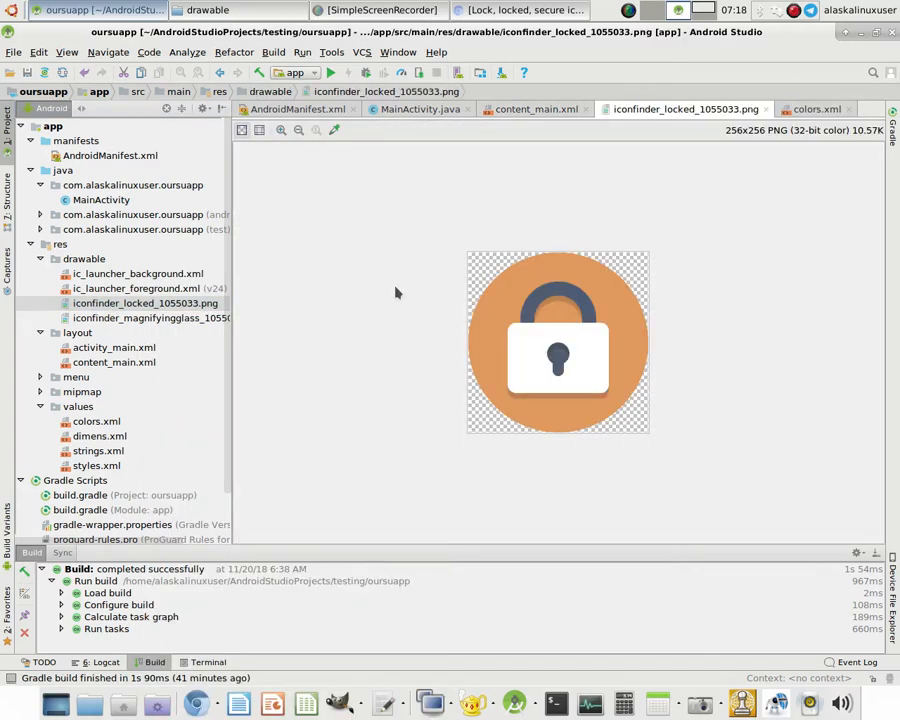
# Open the 256×256 lock PNG from res/drawable in Android Studio.
pyautogui.click(536, 109)
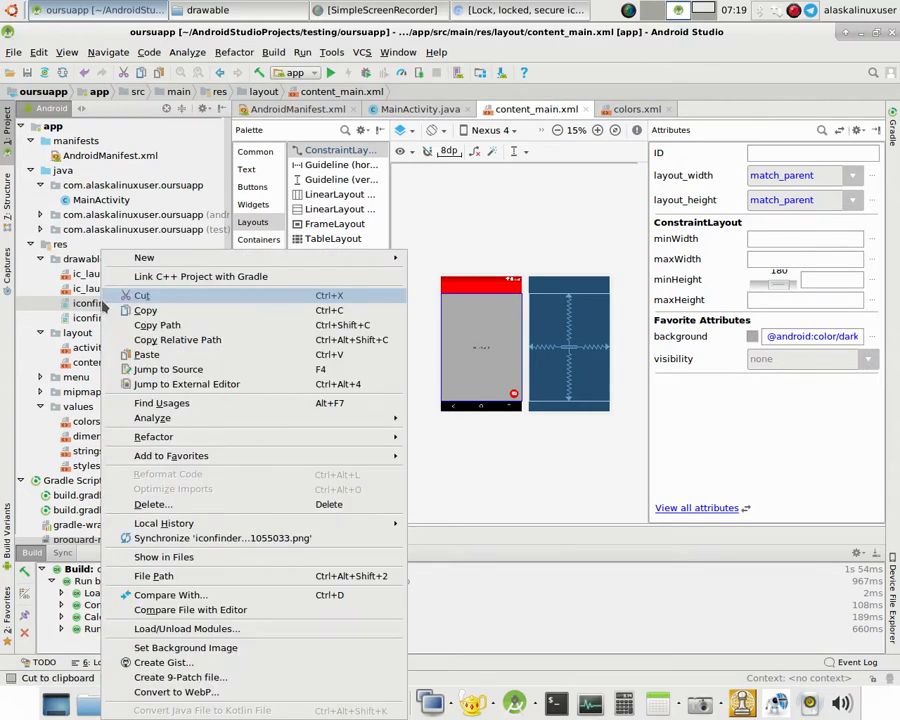
pyautogui.moveTo(145, 295)
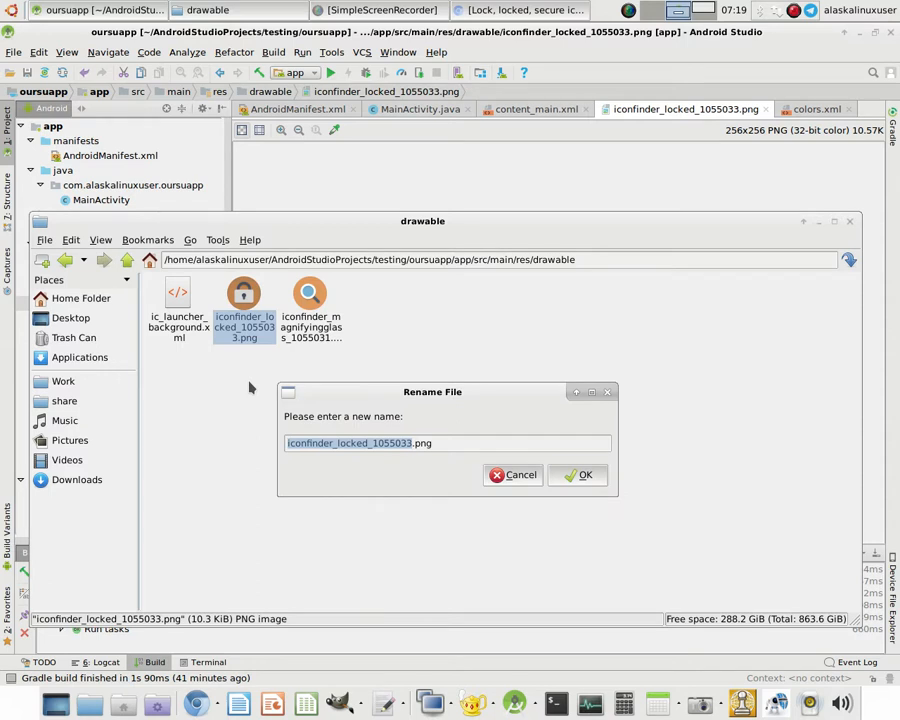
# Rename the lock image to lock.png and the magnifying-glass image to search.png.
pyautogui.write('lol.png')
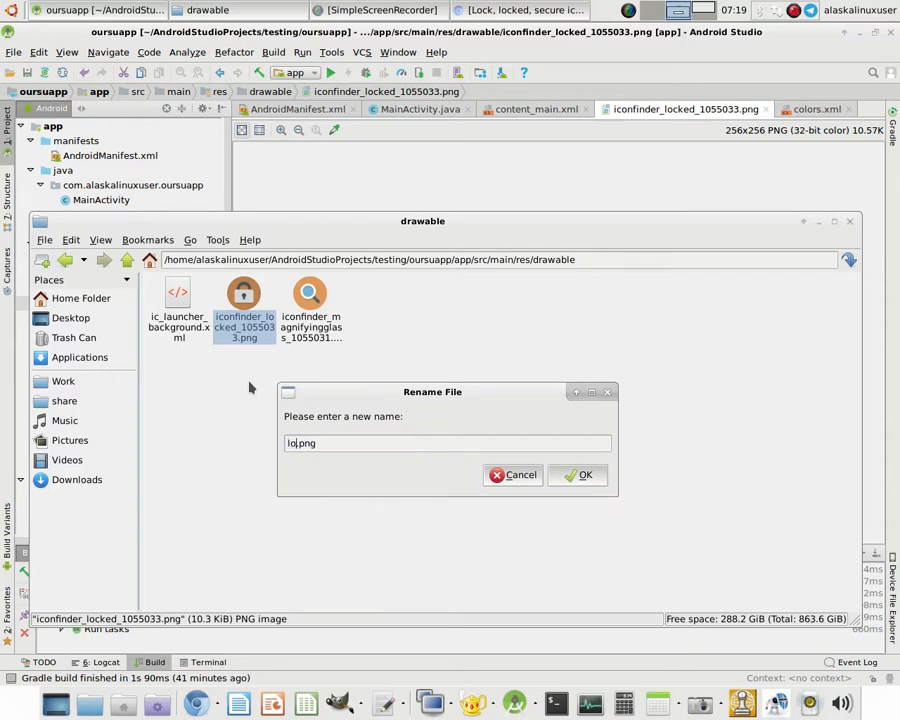
pyautogui.click(585, 474)
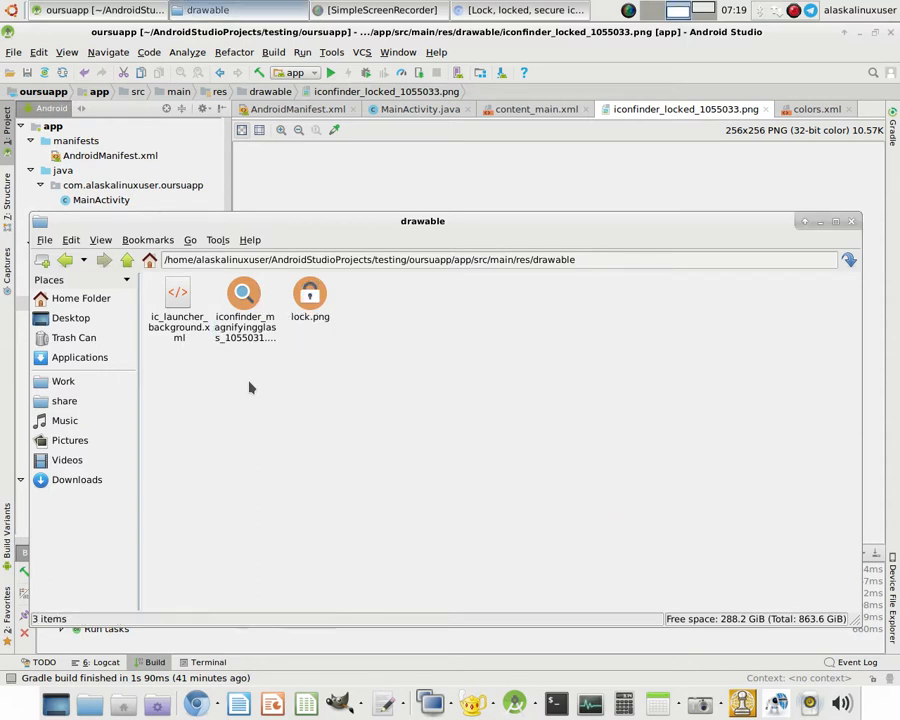
pyautogui.click(244, 300)
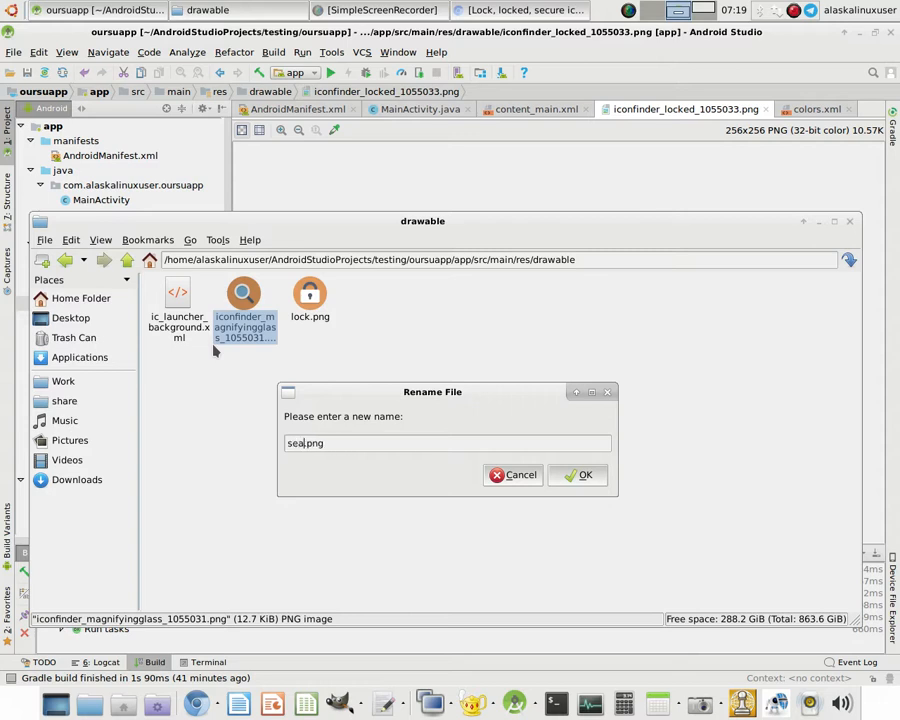
pyautogui.click(578, 474)
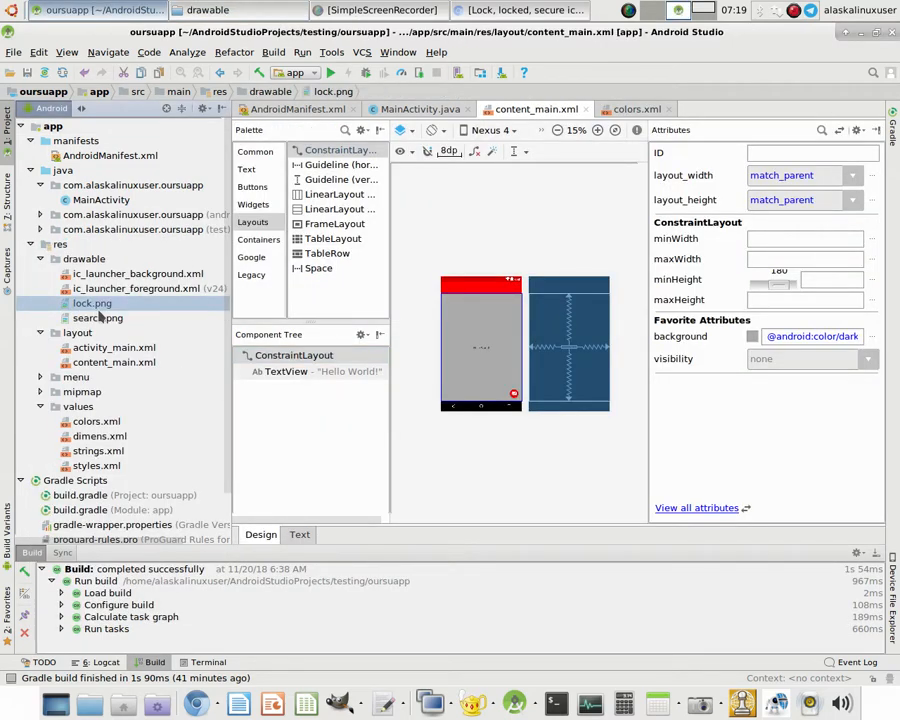
# Select search.png, then view content_main.xml's Hello World TextView in the designer.
pyautogui.click(98, 317)
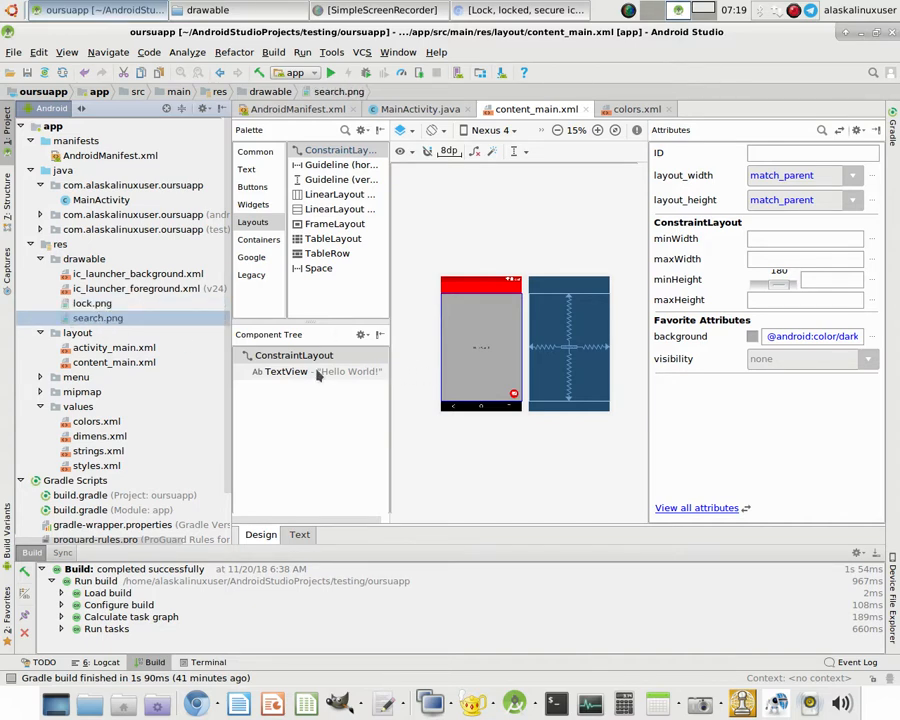
pyautogui.click(285, 371)
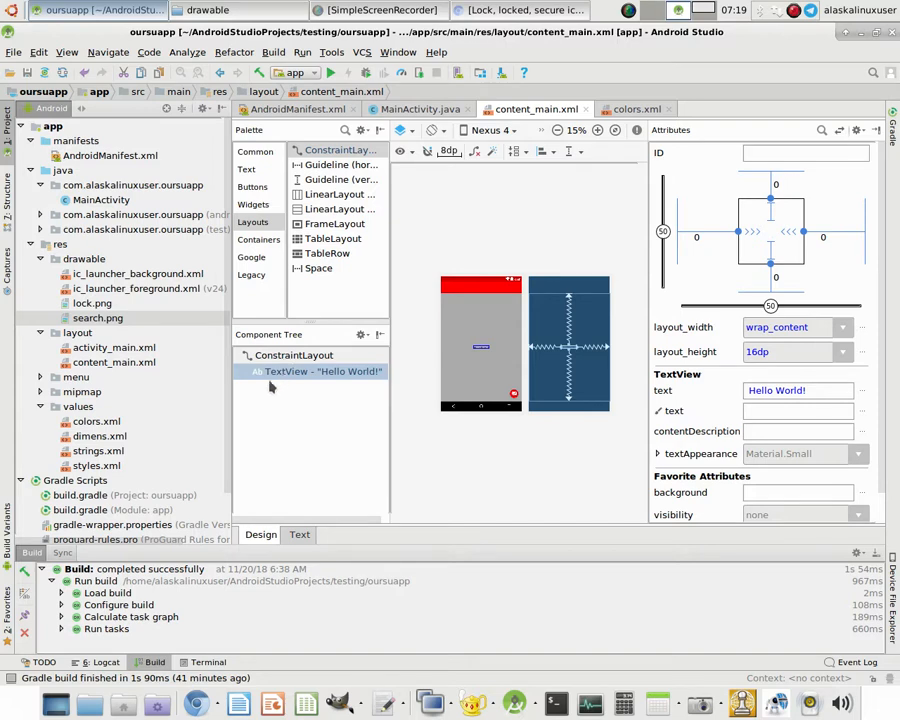
pyautogui.moveTo(270, 388)
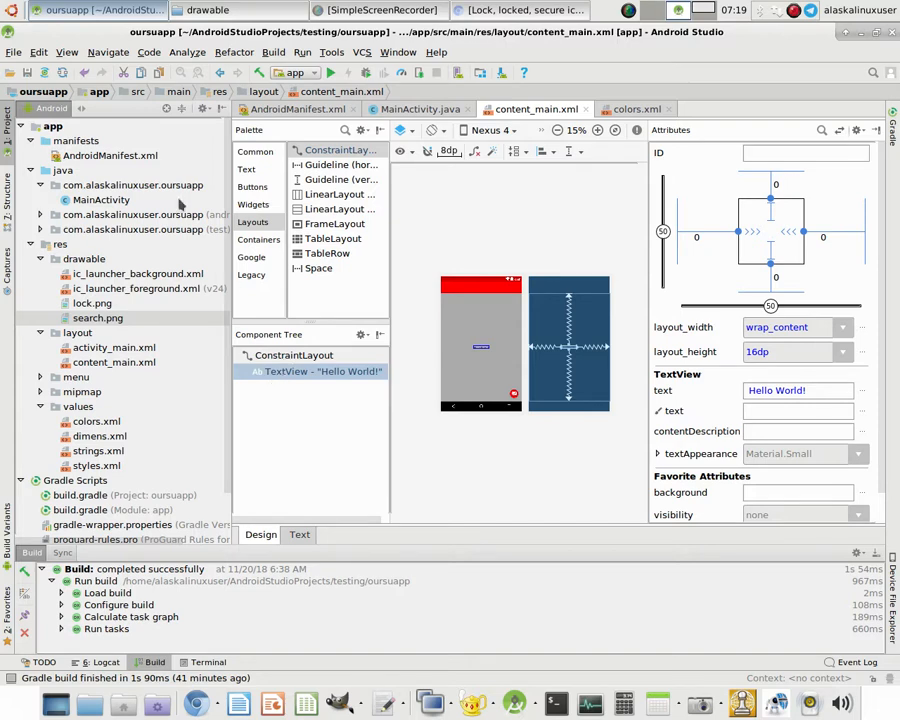
pyautogui.click(252, 187)
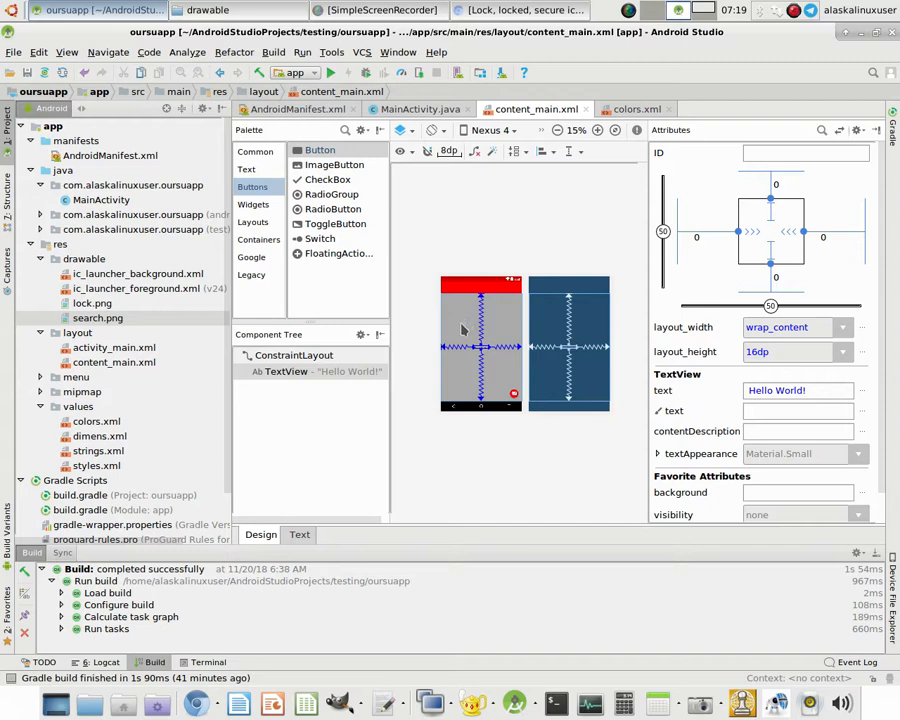
pyautogui.moveTo(451, 338)
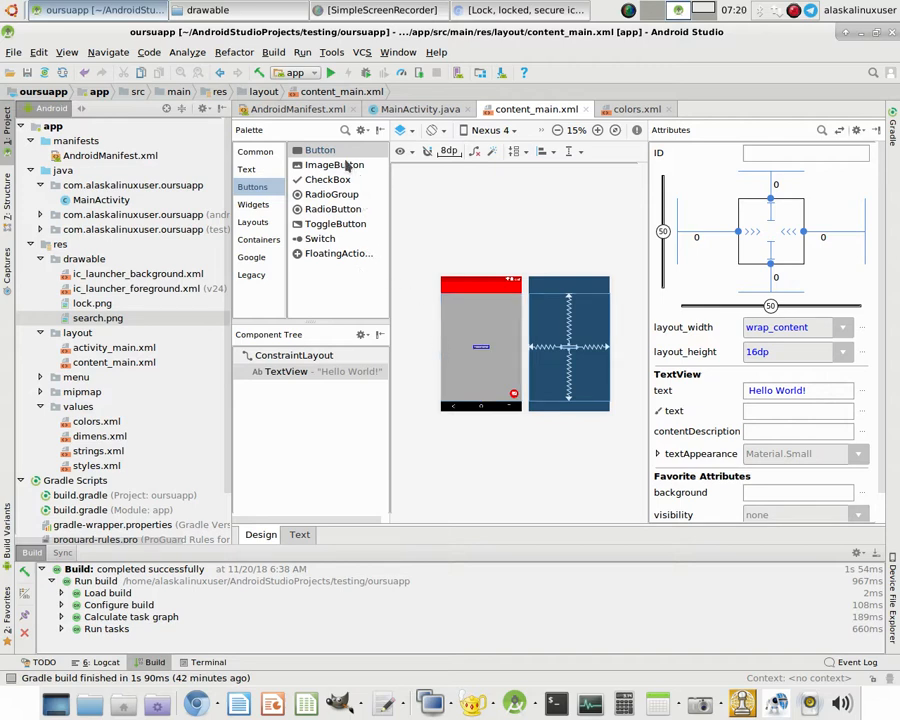
# Add an ImageButton and assign it the search drawable via the Resources dialog.
pyautogui.click(333, 164)
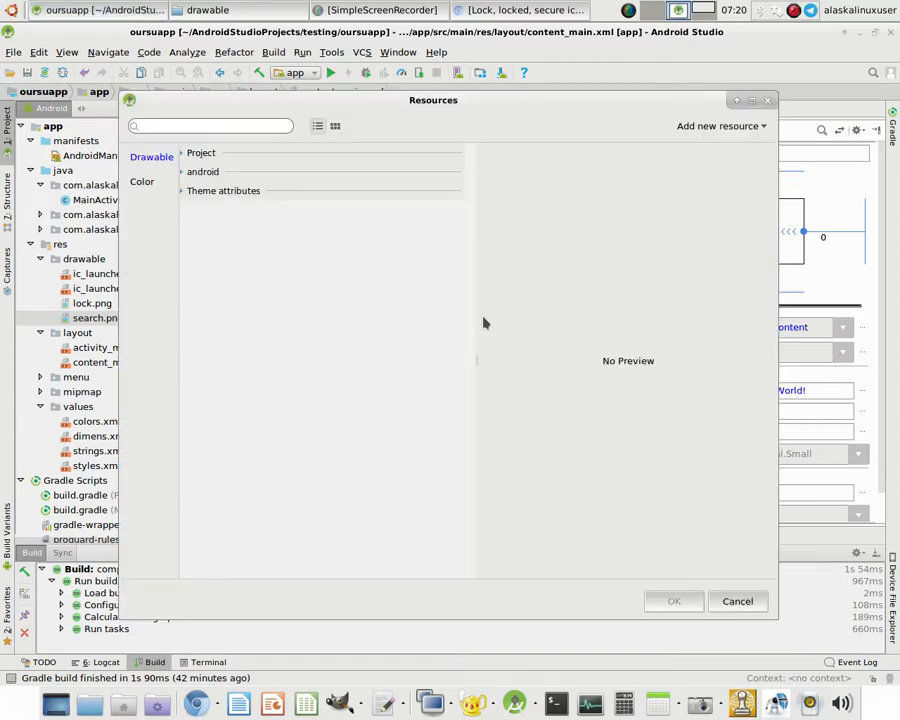
pyautogui.click(210, 125)
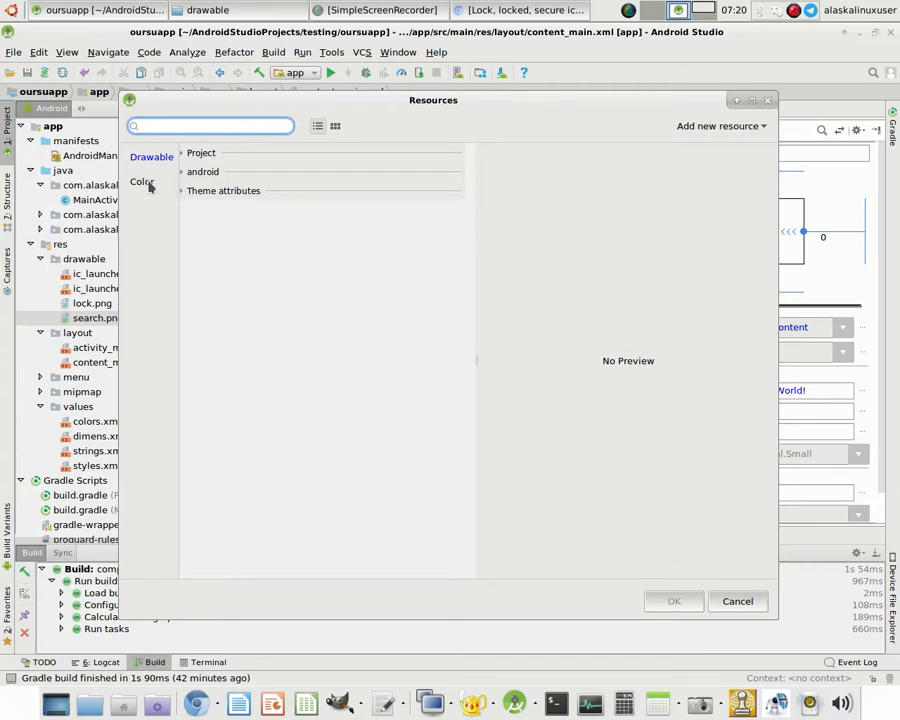
pyautogui.moveTo(304, 200)
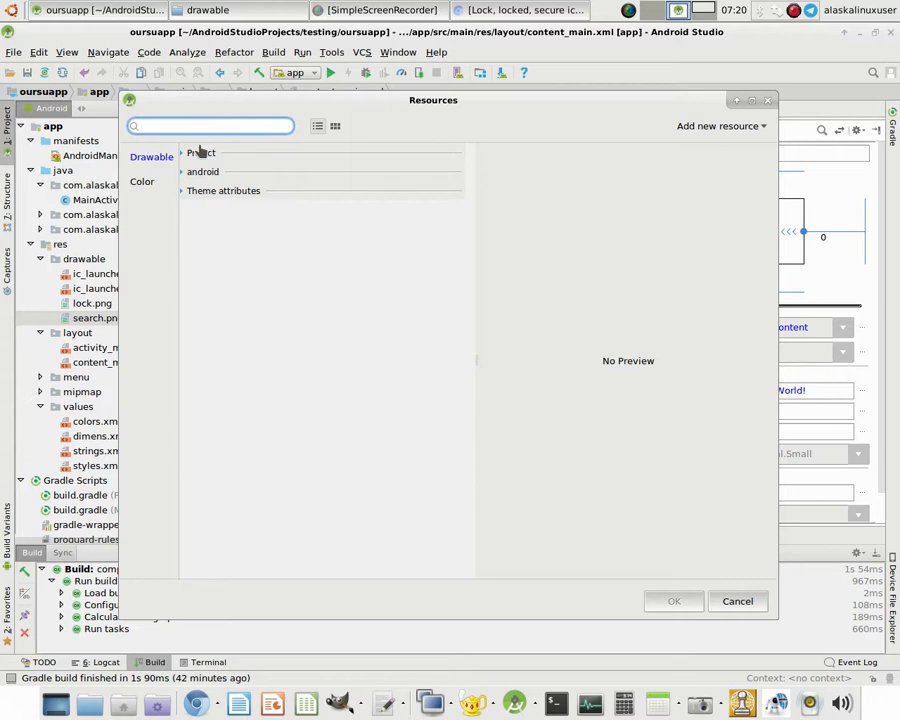
pyautogui.write('search')
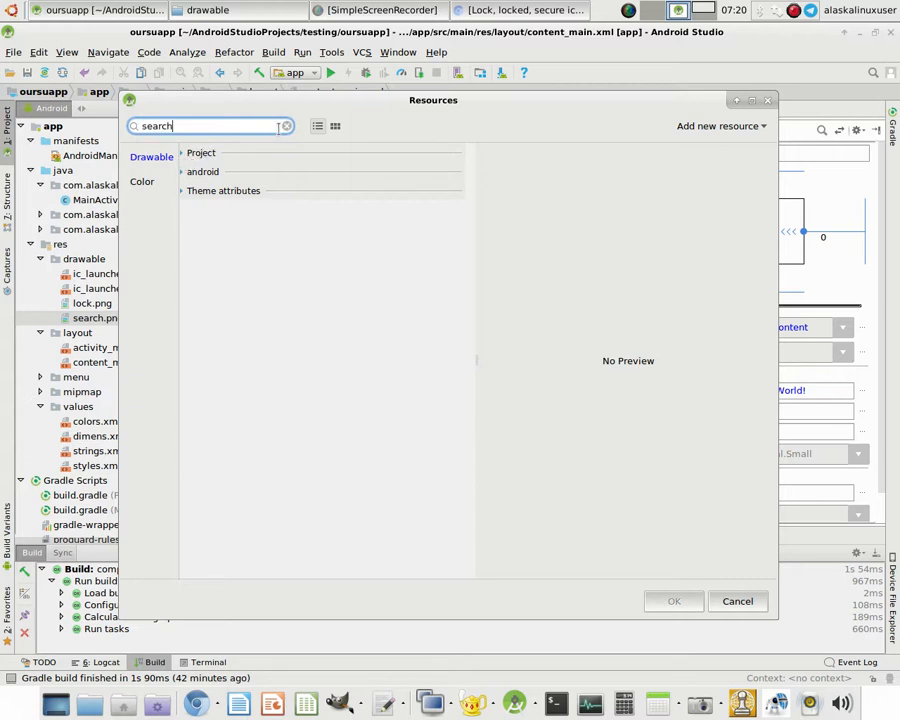
pyautogui.click(183, 171)
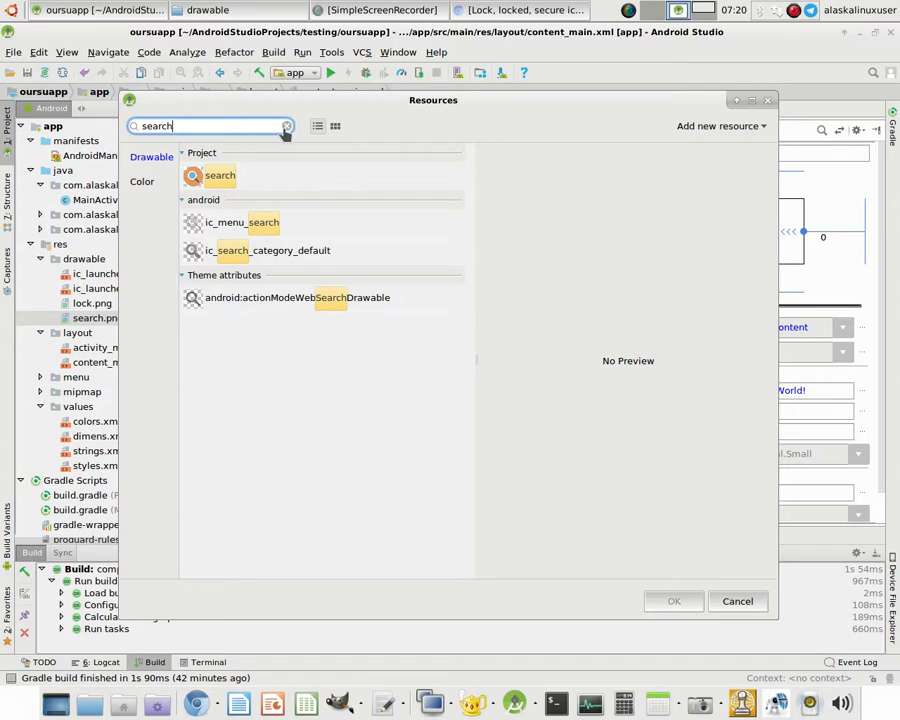
pyautogui.click(287, 125)
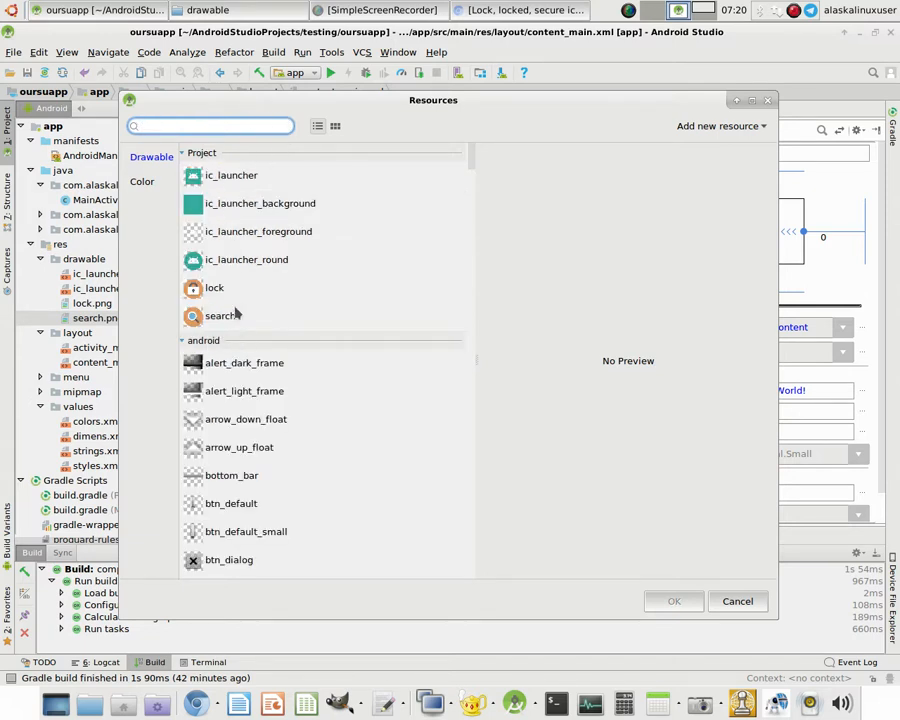
pyautogui.click(215, 288)
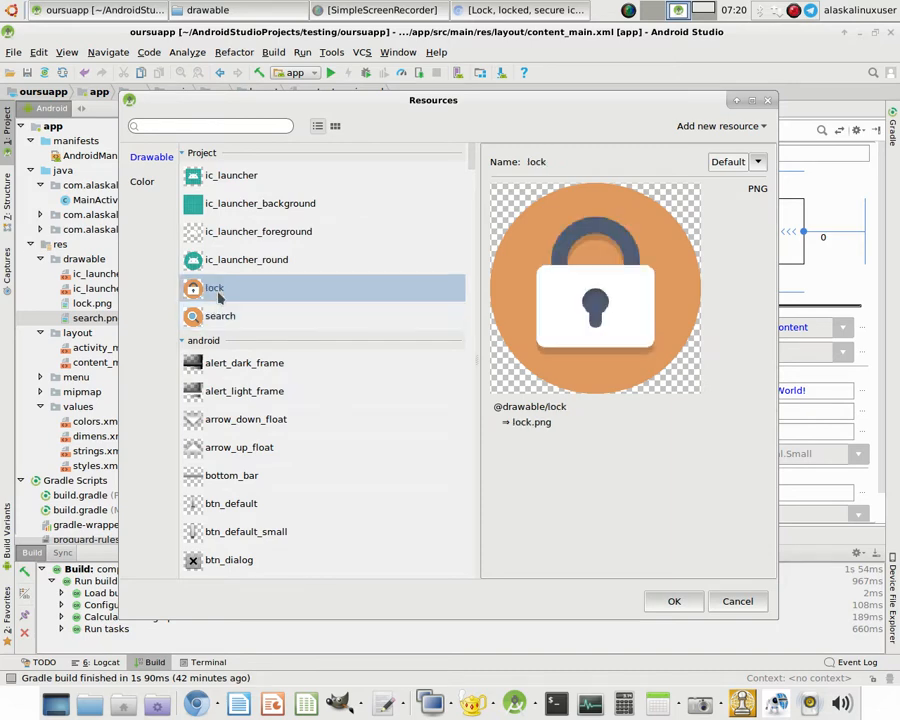
pyautogui.click(220, 315)
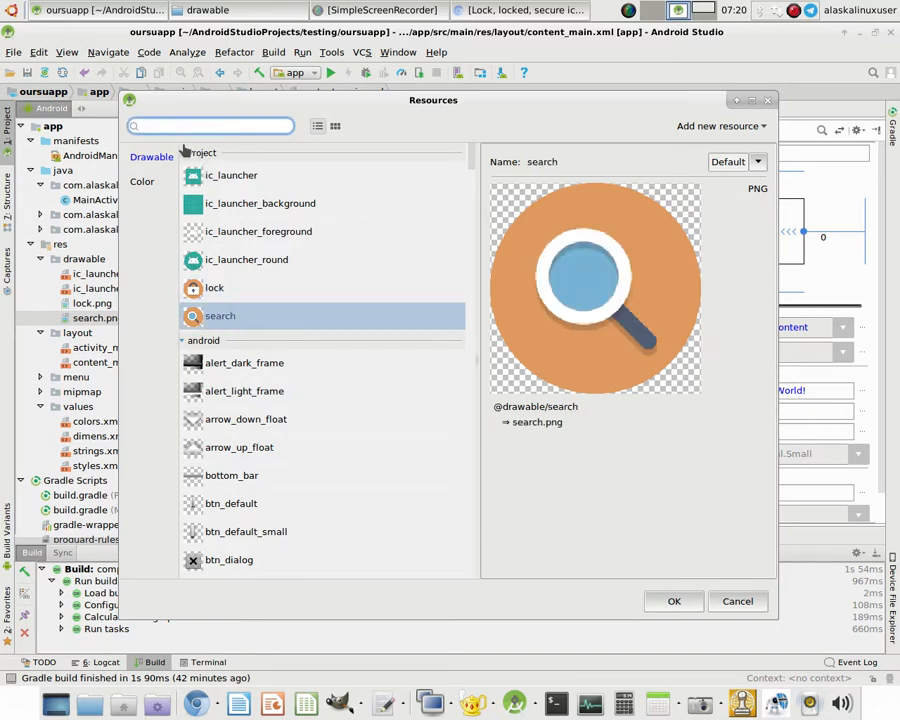
pyautogui.write('search')
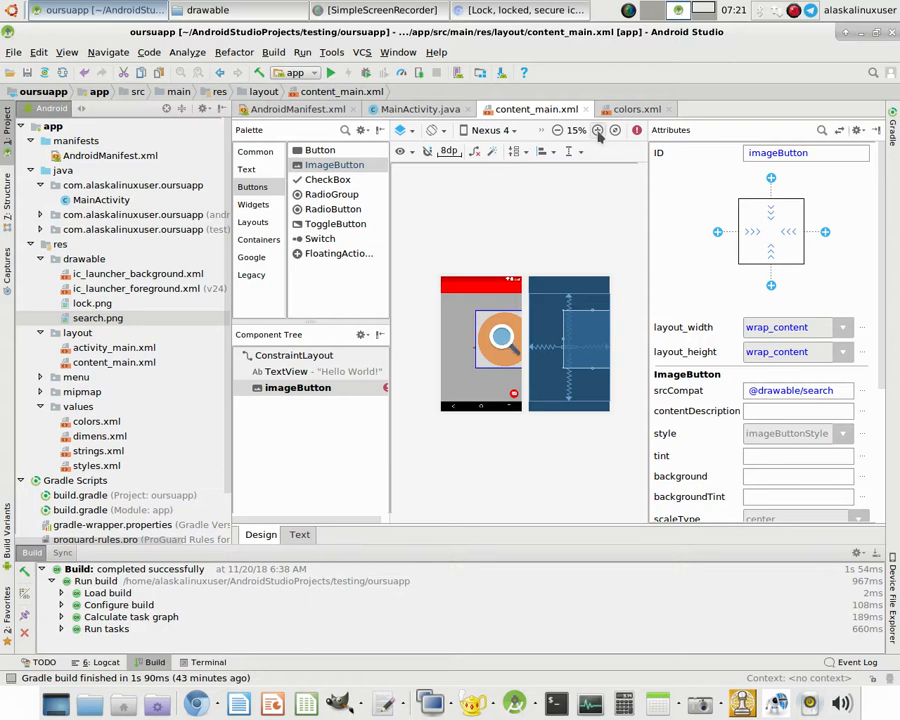
# Zoom in, resize the search ImageButton to 279dp tall, and set width to wrap_content.
pyautogui.click(598, 130)
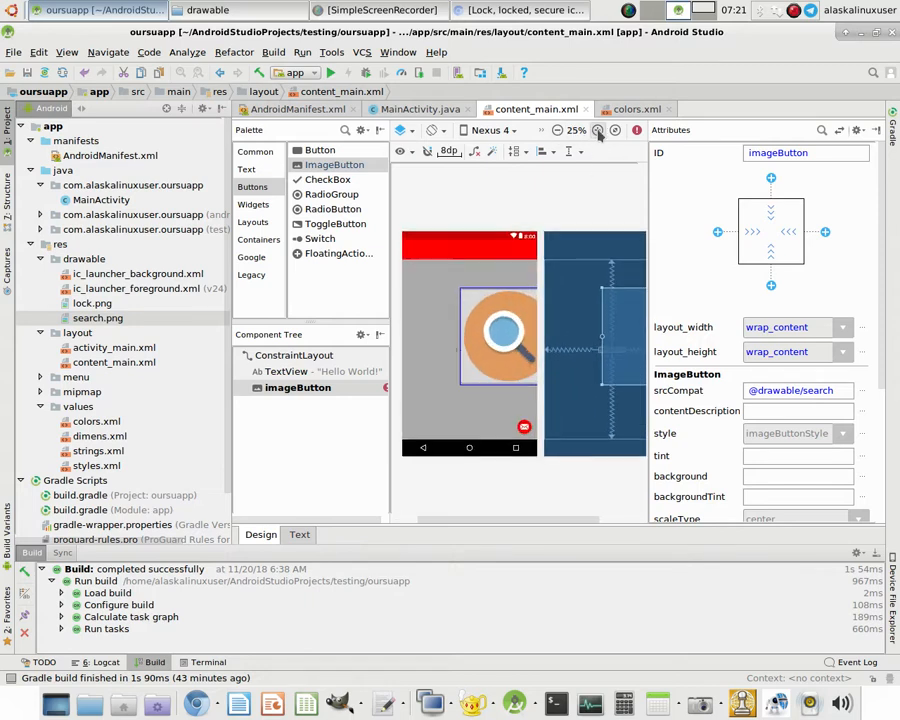
pyautogui.click(598, 130)
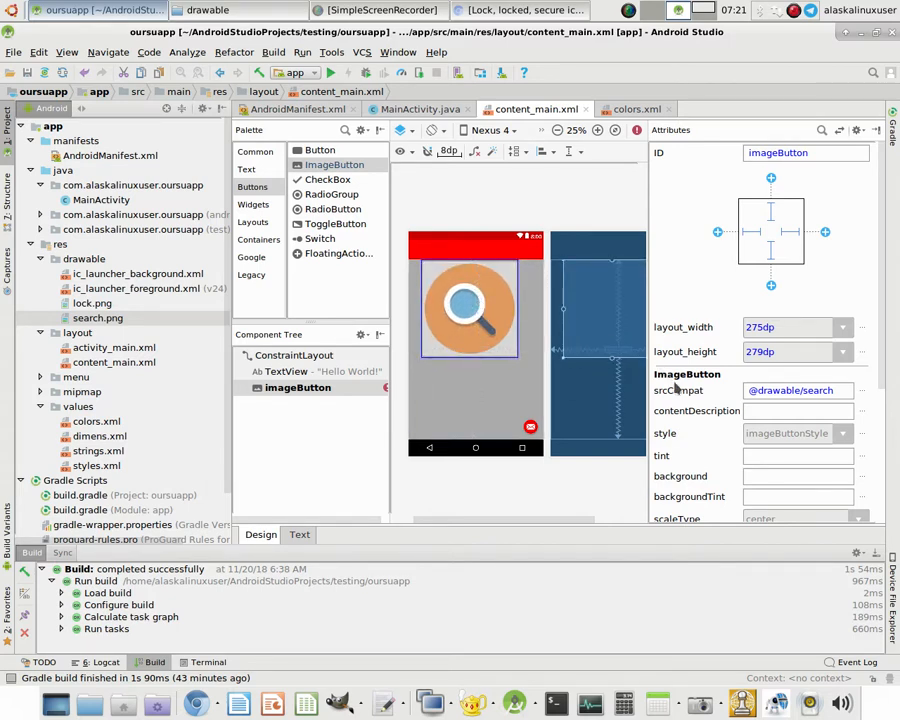
pyautogui.click(845, 327)
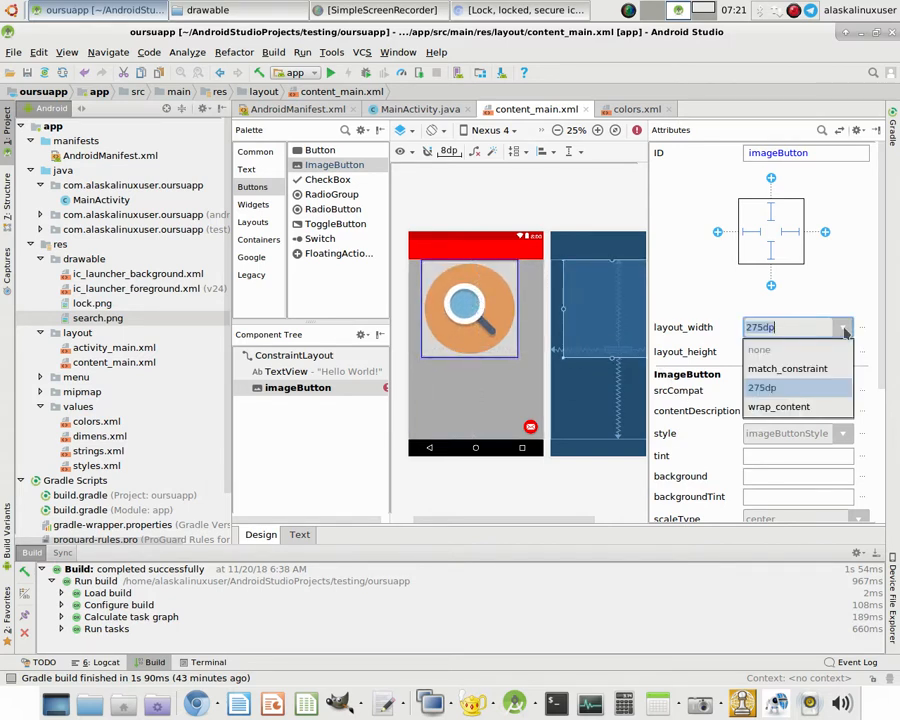
pyautogui.click(778, 407)
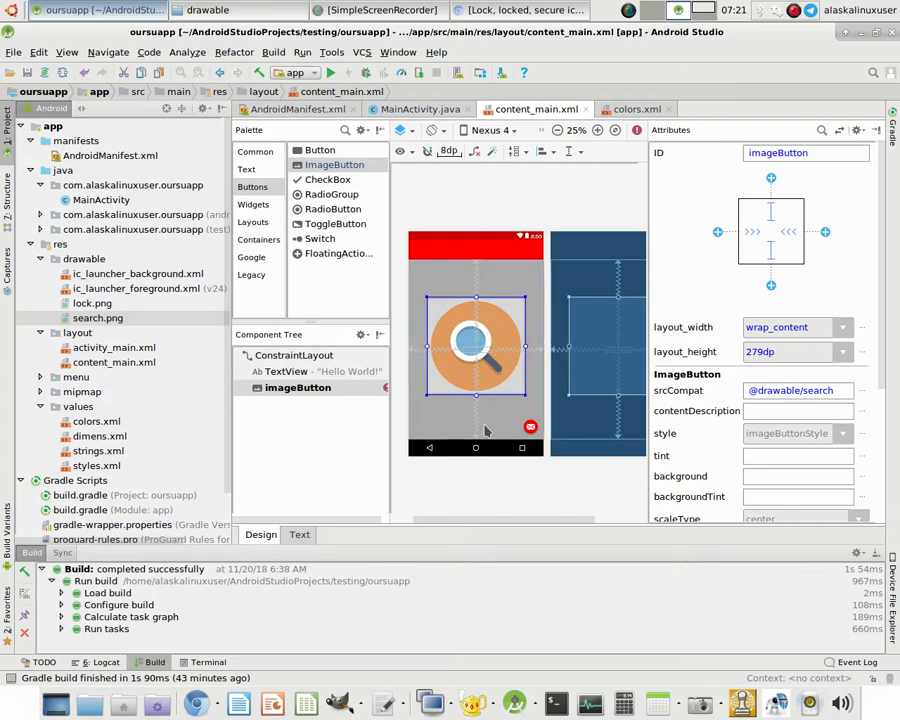
pyautogui.click(285, 371)
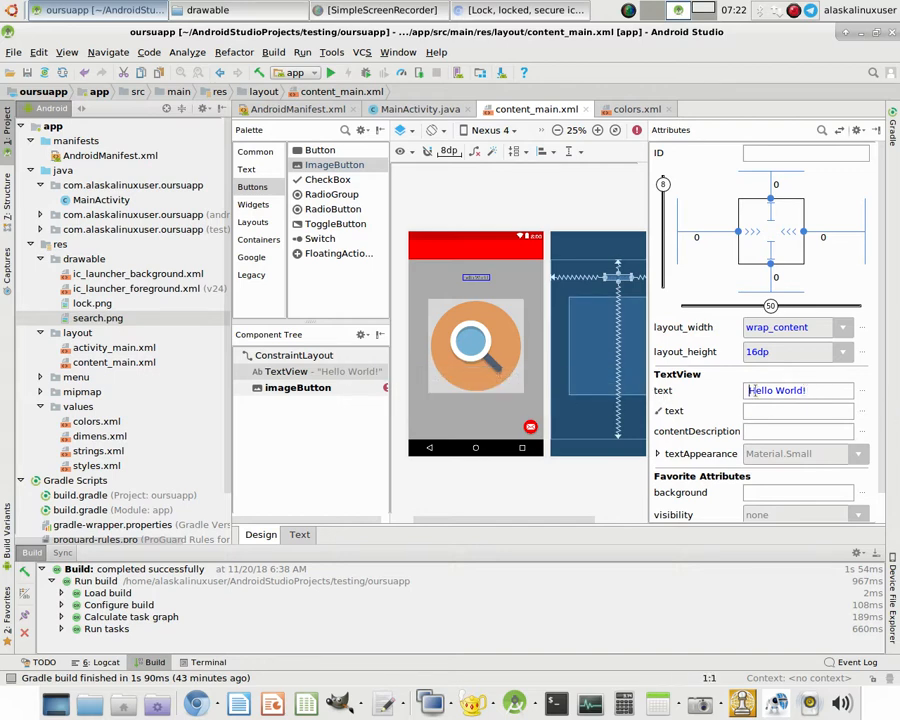
# Change the TextView text from 'Hello World!' to 'List Files' and zoom in.
pyautogui.click(797, 411)
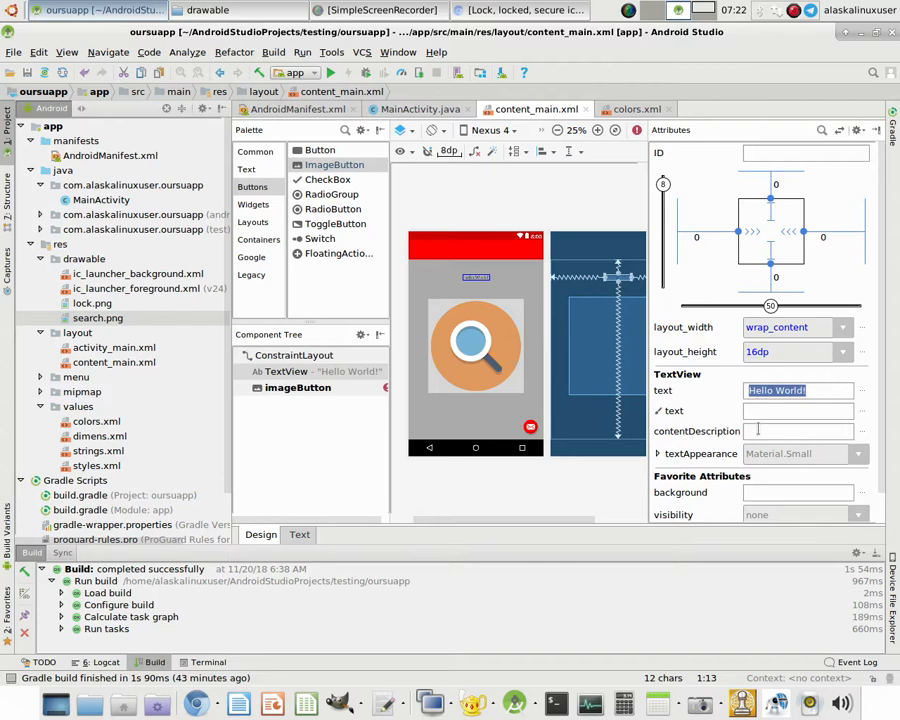
pyautogui.write('Look')
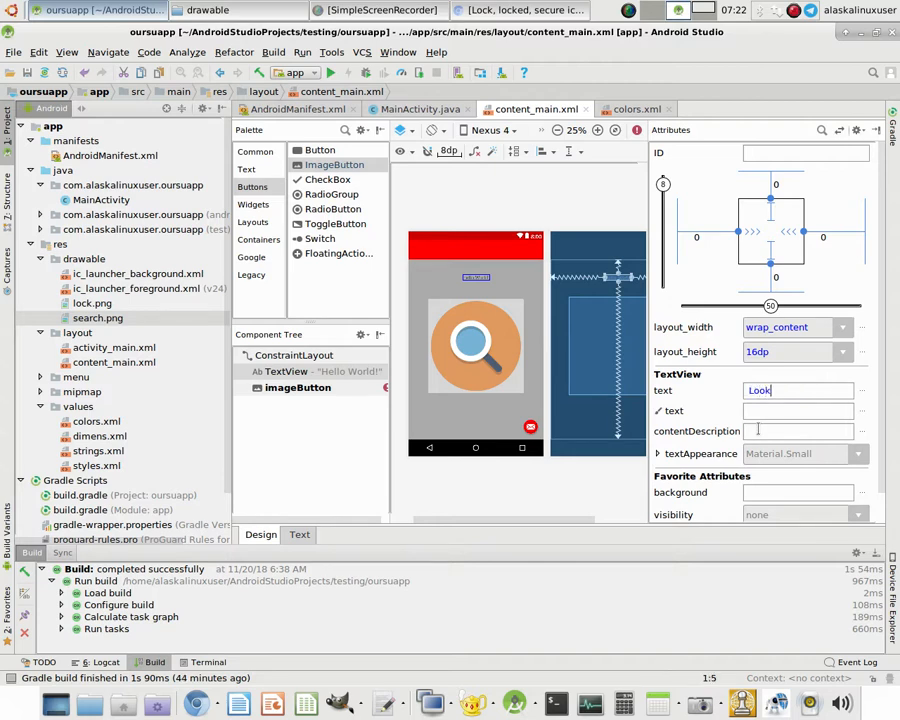
pyautogui.write('up file')
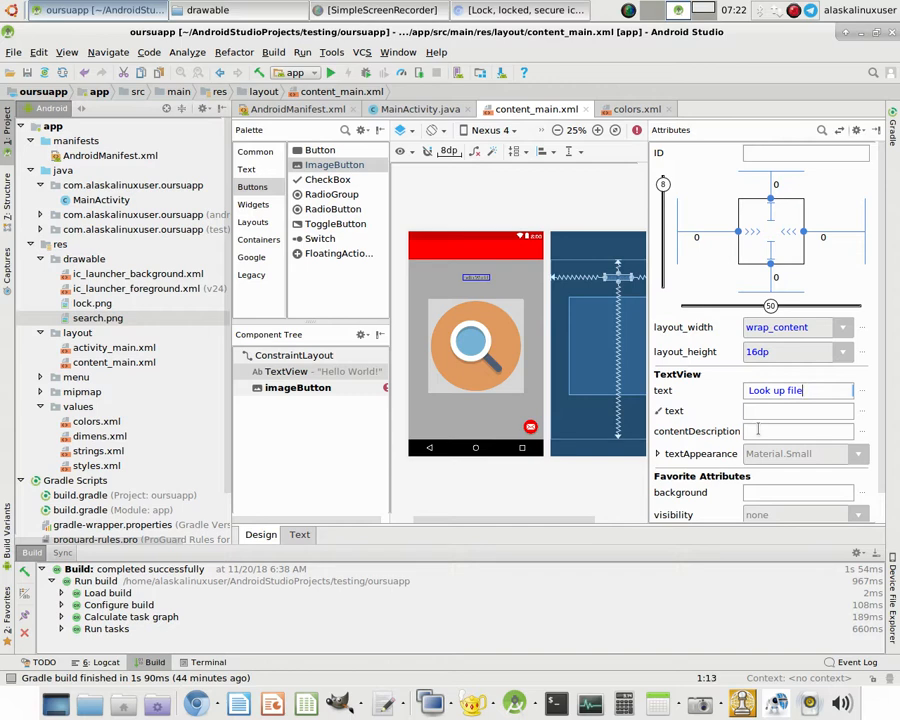
pyautogui.write('List')
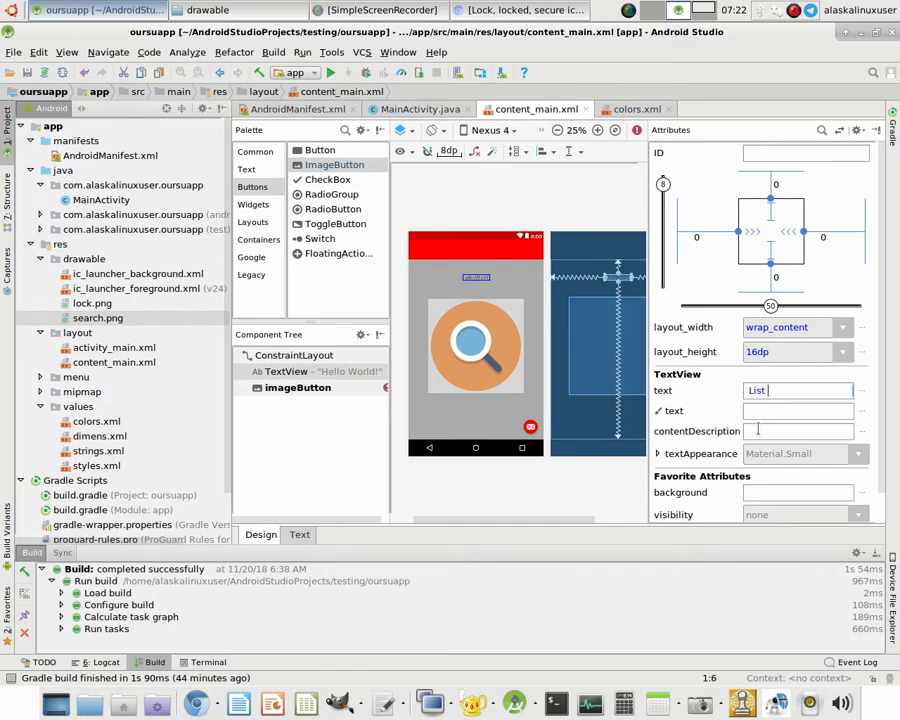
pyautogui.write('files')
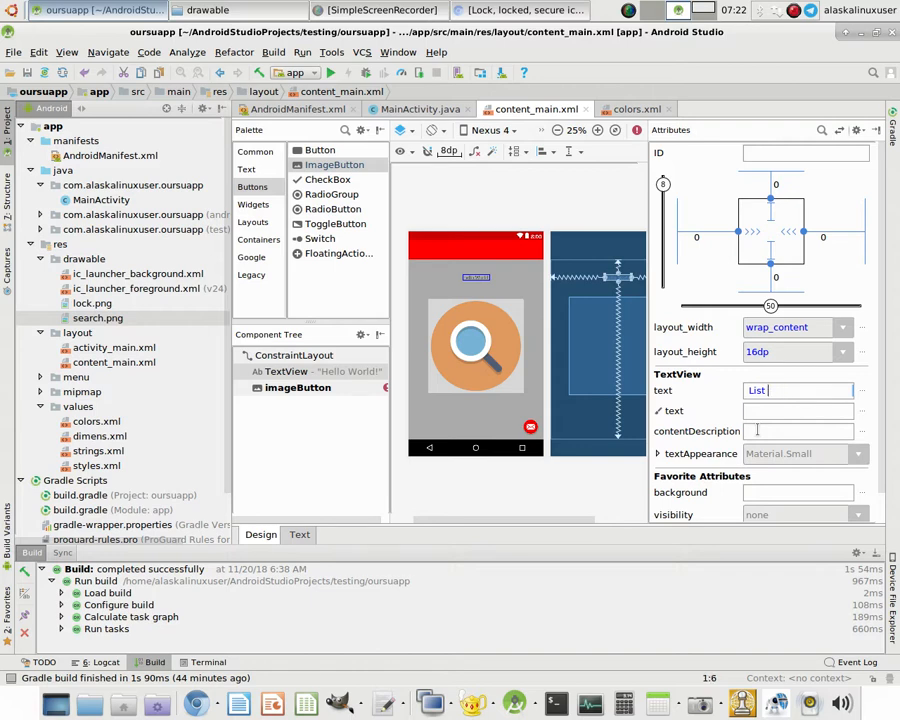
pyautogui.write('Files')
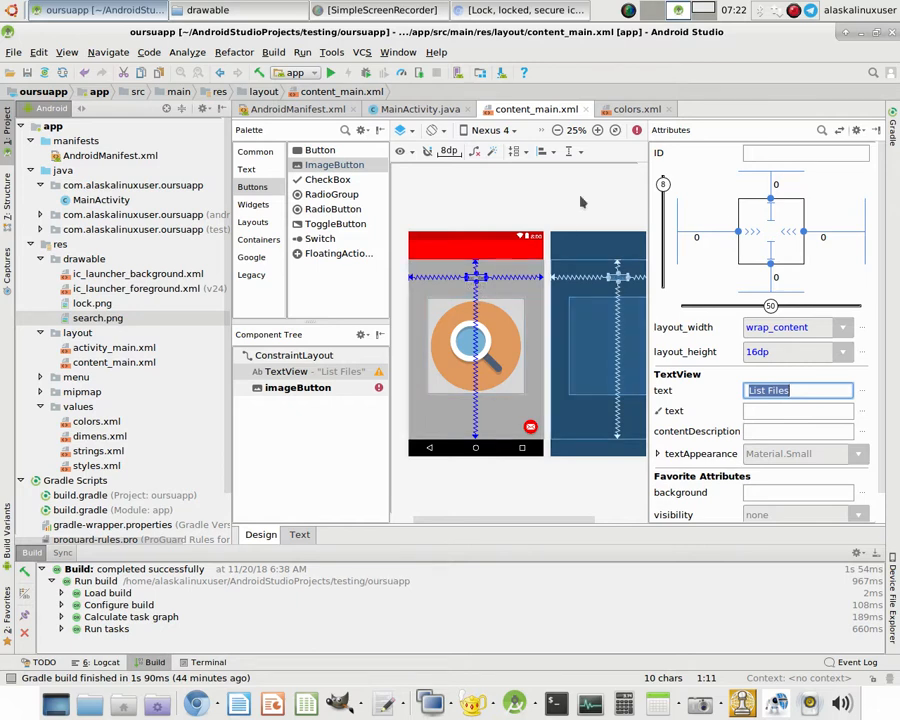
pyautogui.click(597, 130)
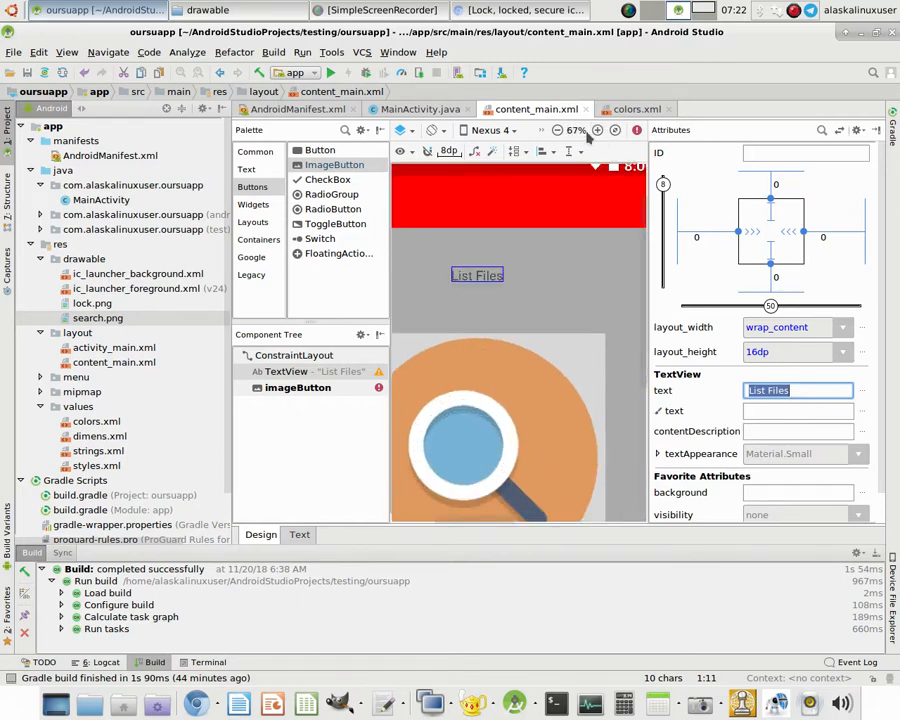
pyautogui.click(558, 130)
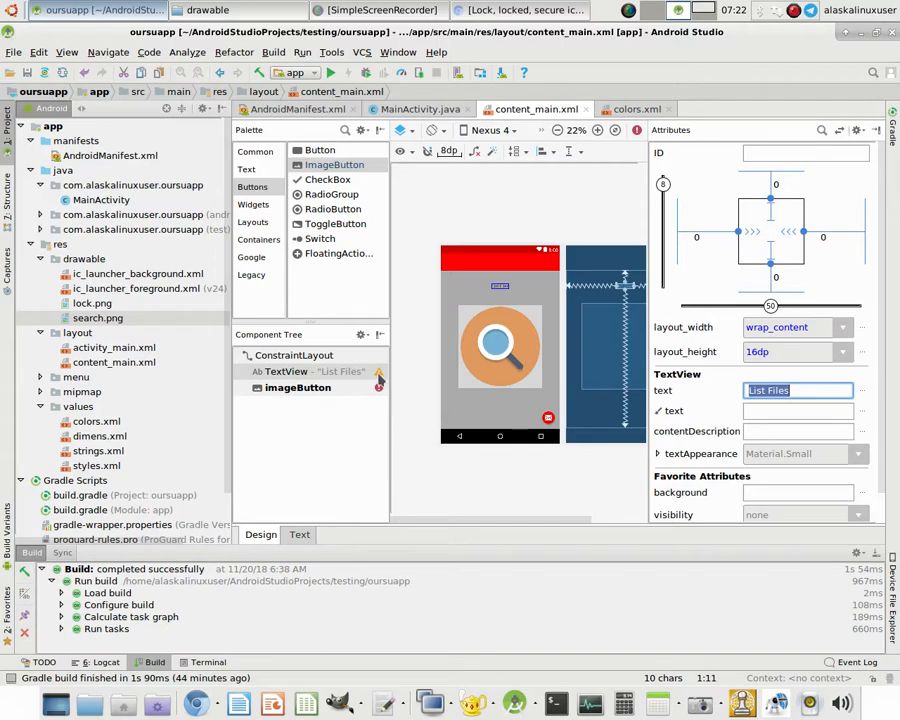
pyautogui.moveTo(378, 385)
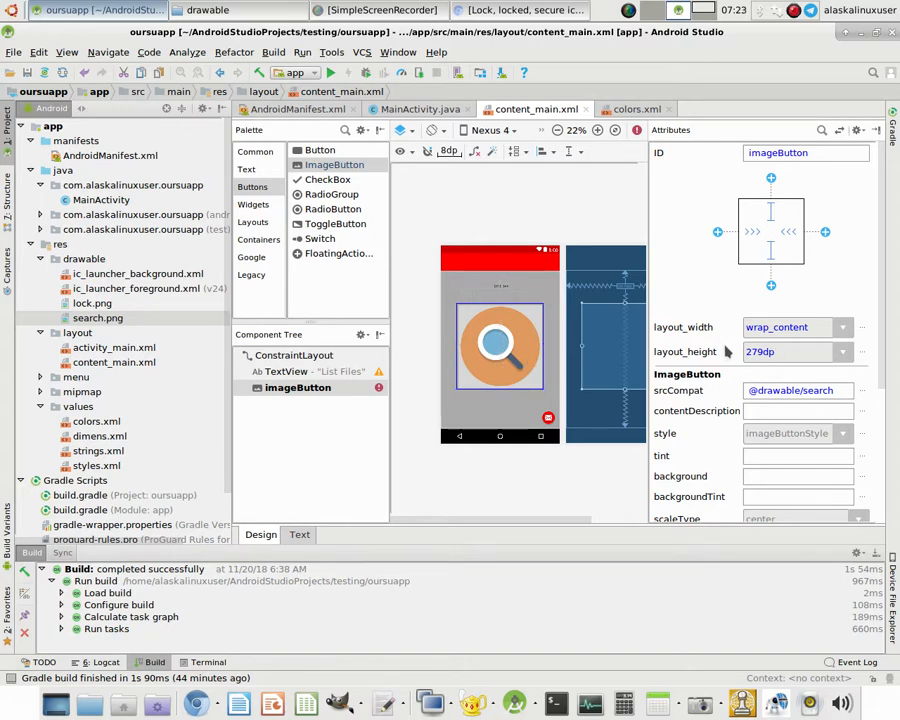
pyautogui.scroll(-3)
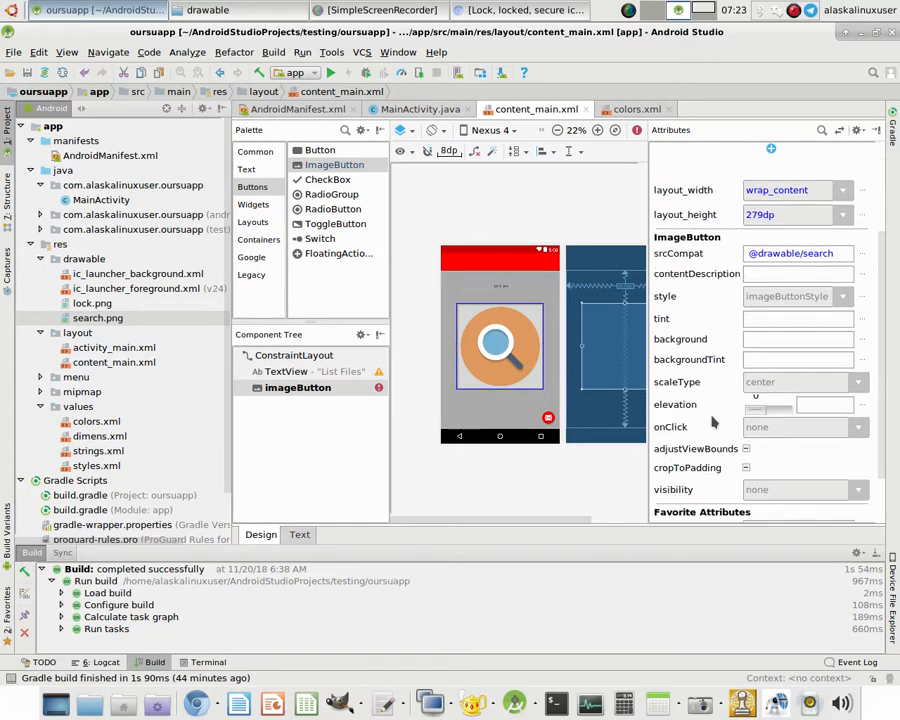